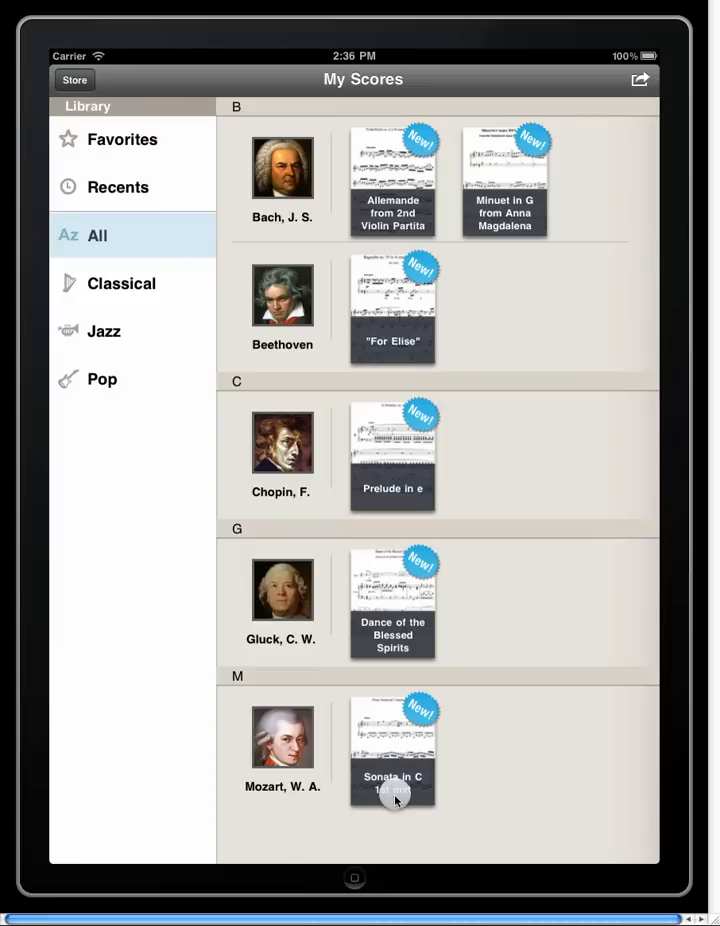
Open Mozart's KV545 sonata from My Scores with Tonara Magic on and the welcome dismissed
left_click(392, 740)
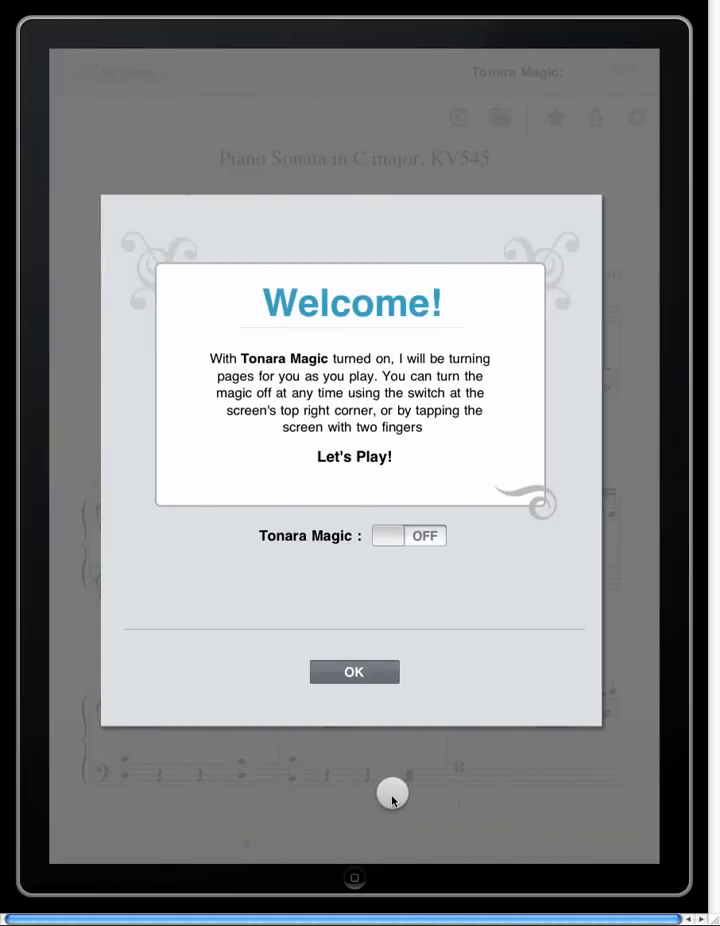
mouse_move(436, 580)
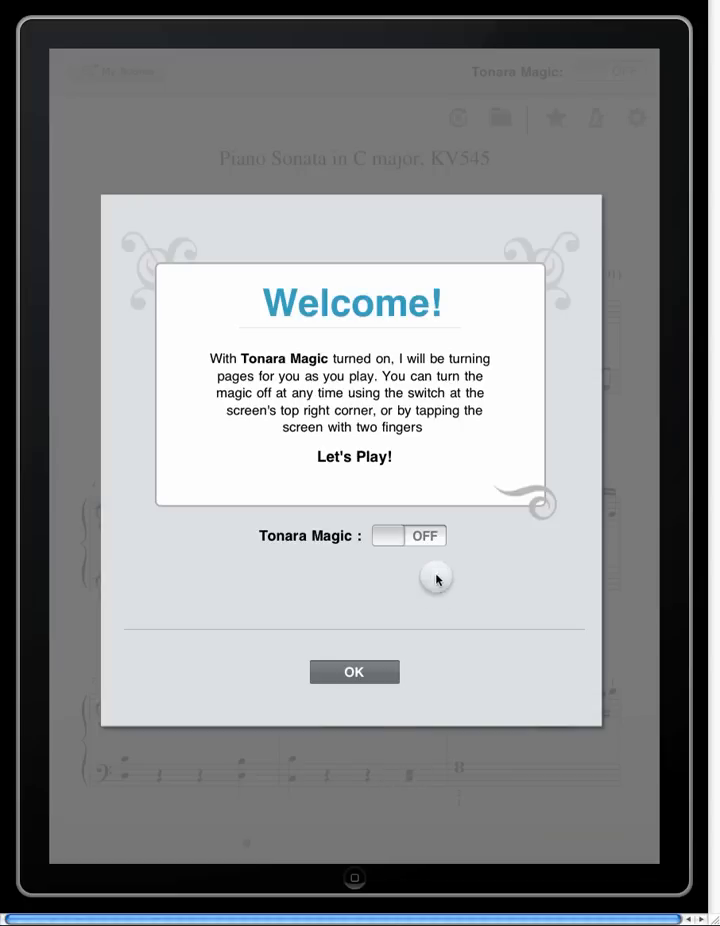
left_click(408, 536)
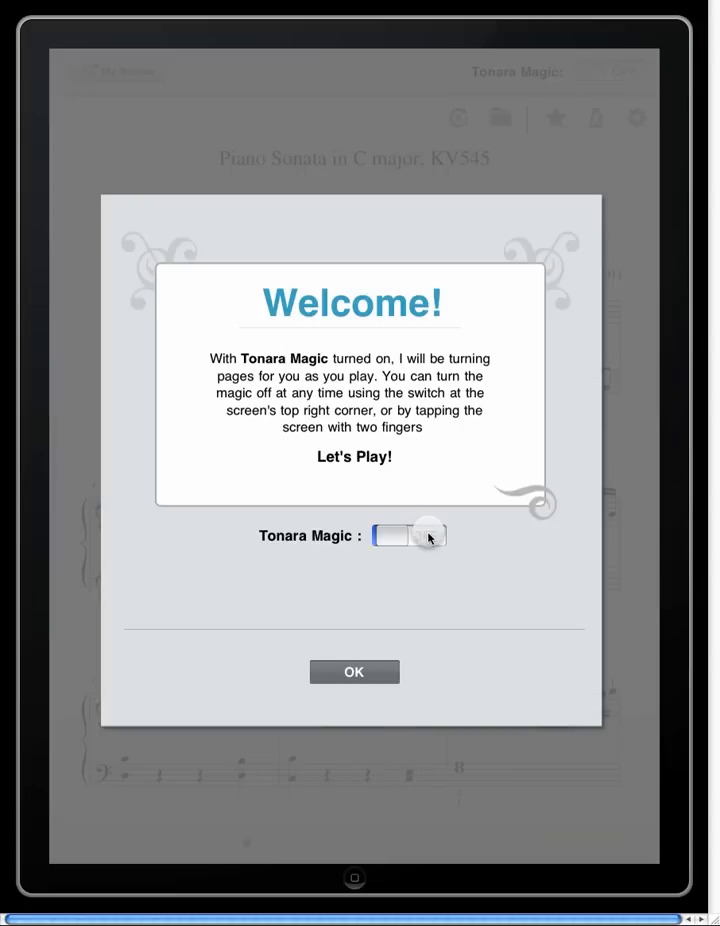
left_click(408, 536)
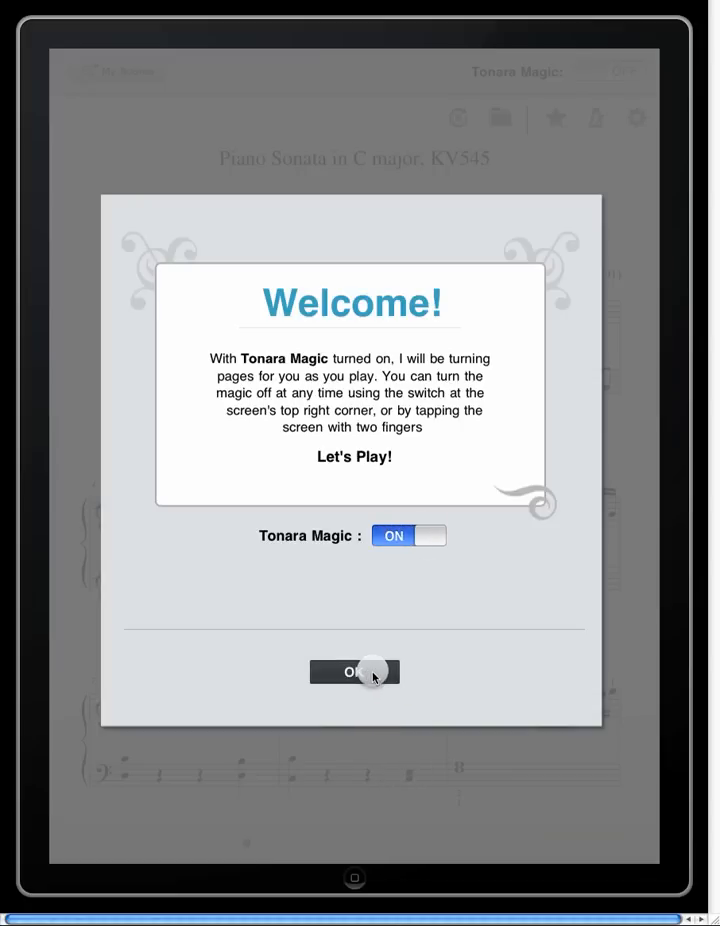
left_click(354, 672)
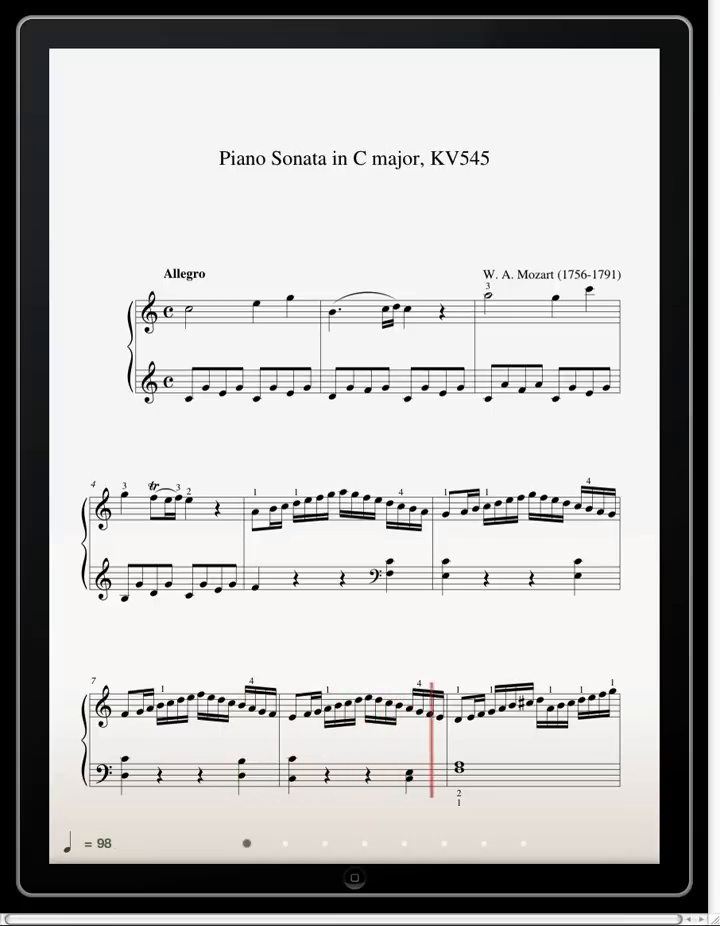
scroll("left", 3)
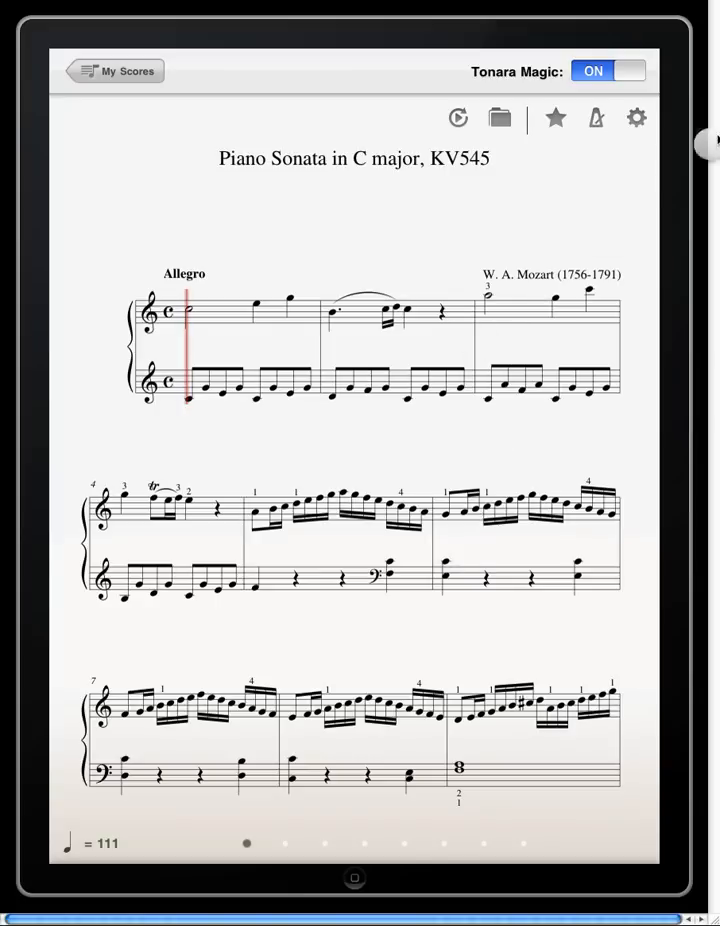
In Magic settings, set page turning to 1 measure before the page end
left_click(636, 116)
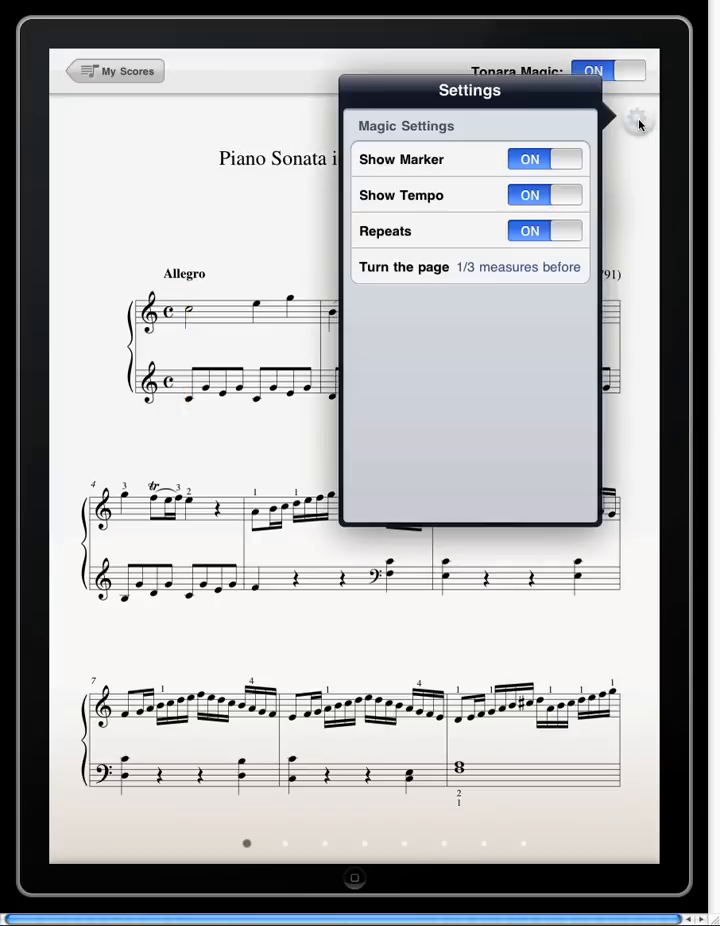
mouse_move(528, 284)
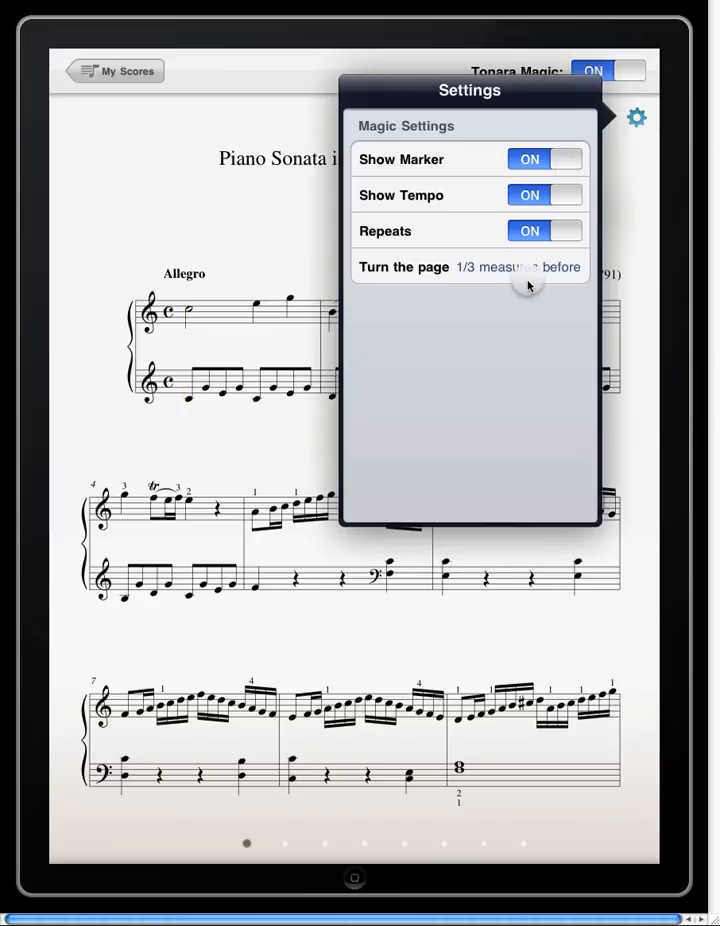
left_click(520, 268)
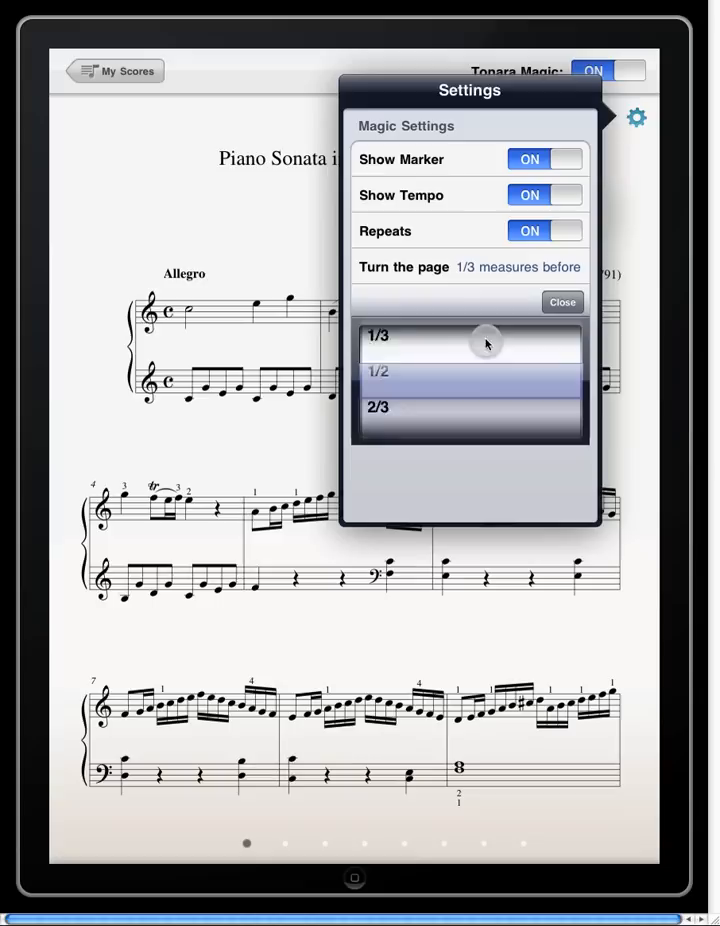
scroll("down", 3)
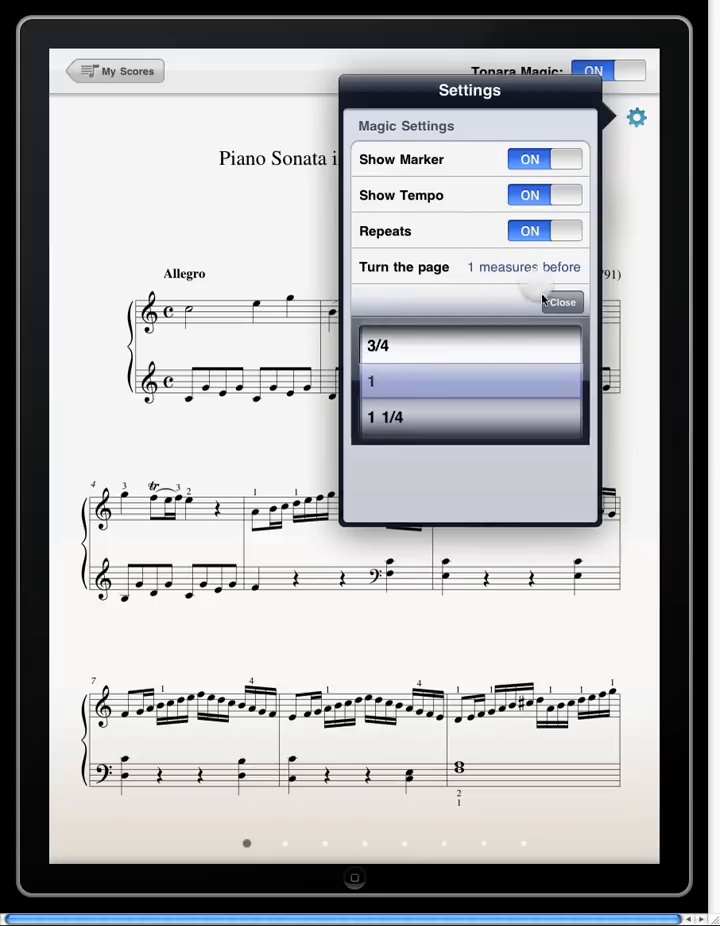
left_click(560, 302)
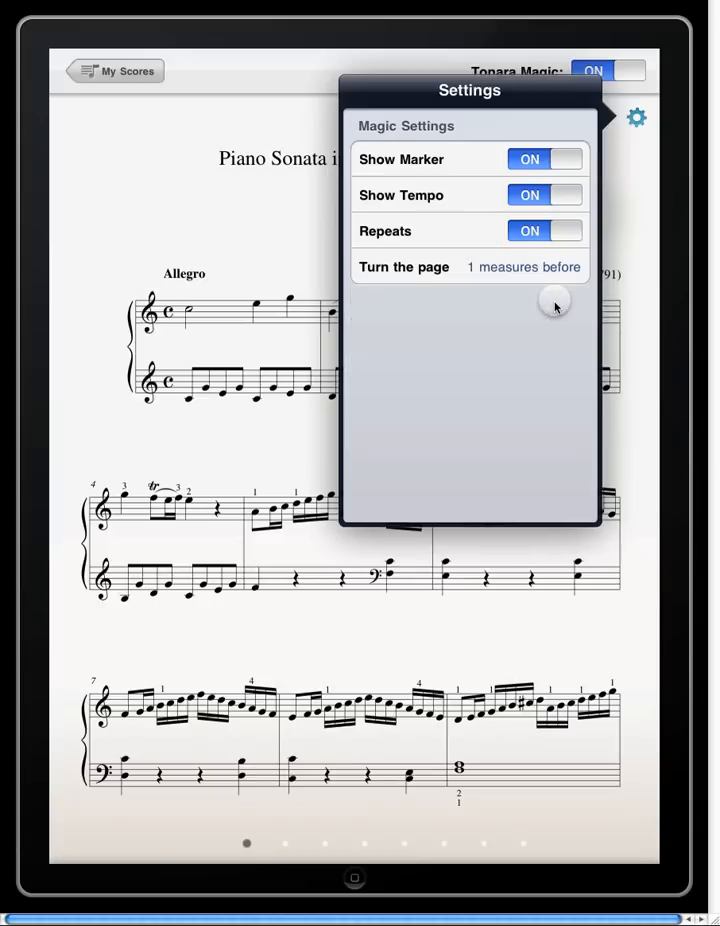
mouse_move(556, 300)
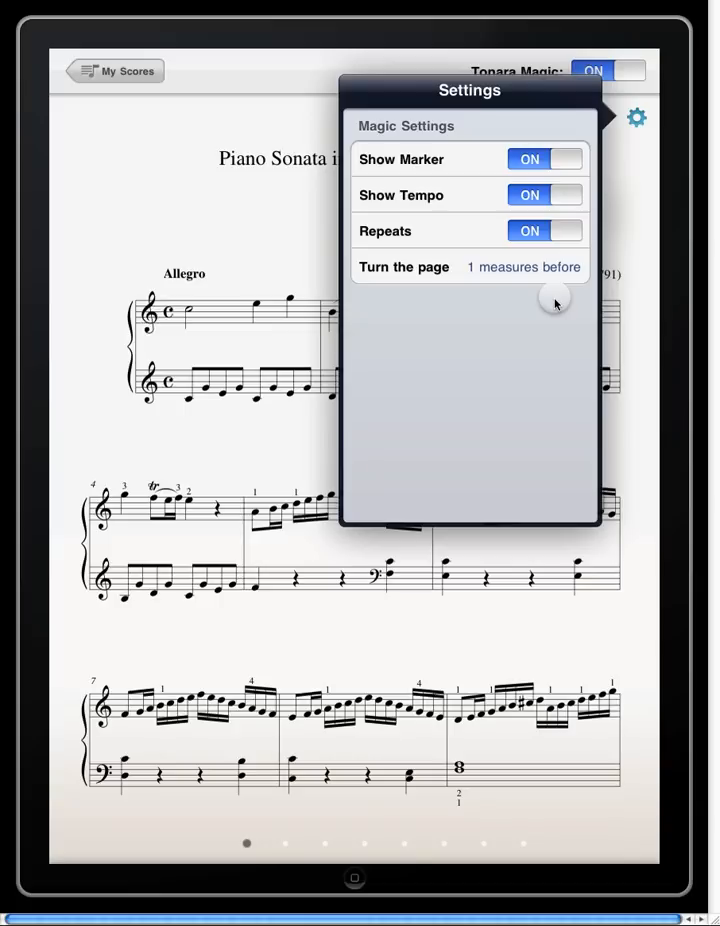
mouse_move(382, 292)
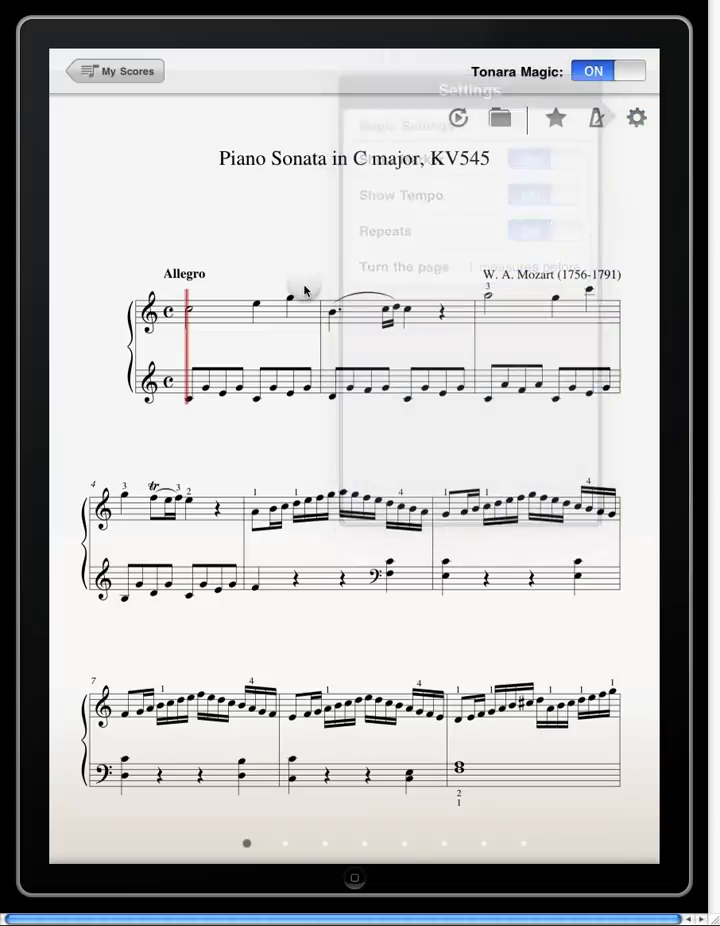
left_click(256, 516)
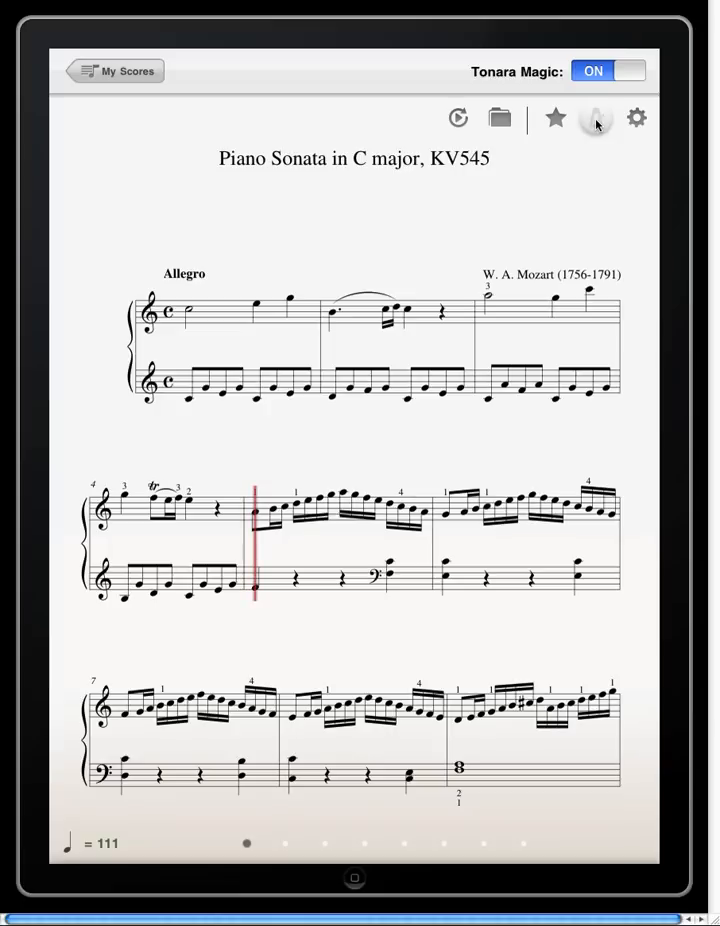
Switch the visual metronome on, raise its tempo to 137, and leave the audible click off
left_click(596, 116)
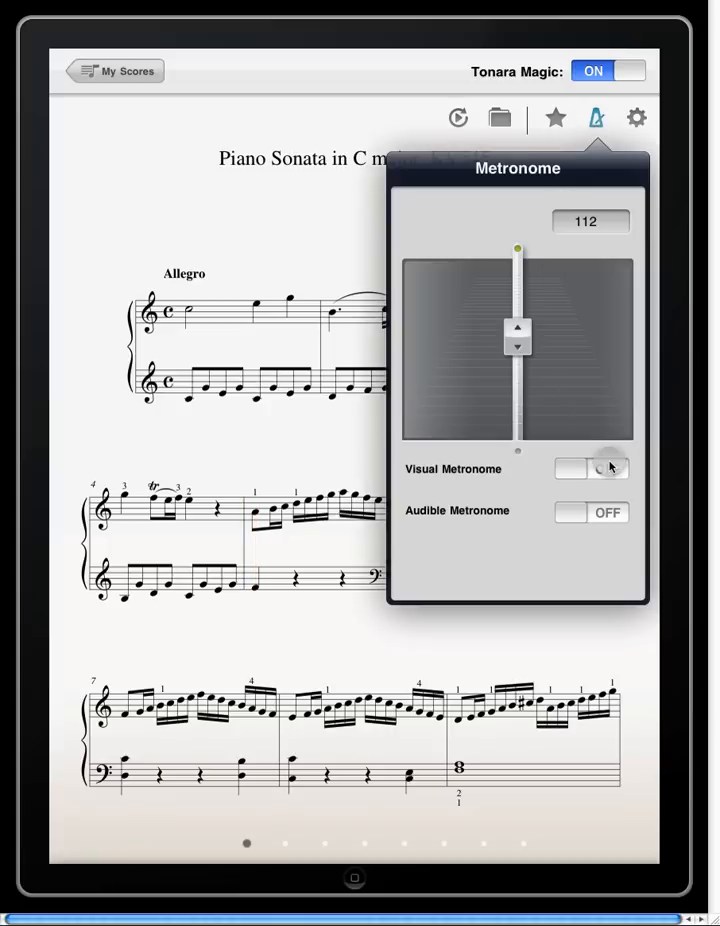
left_click(592, 468)
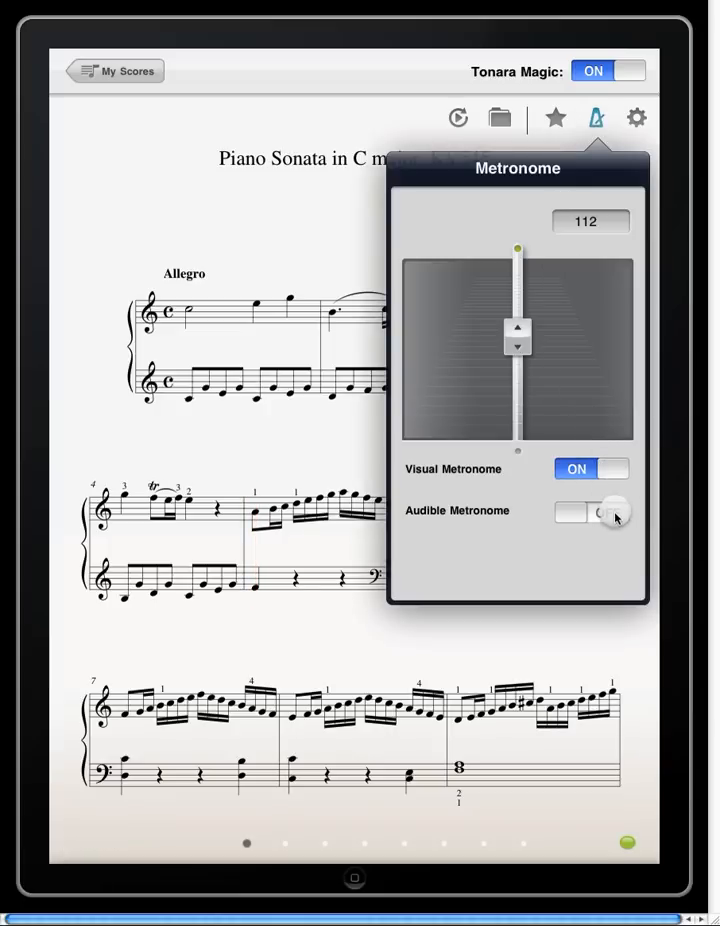
left_click(592, 512)
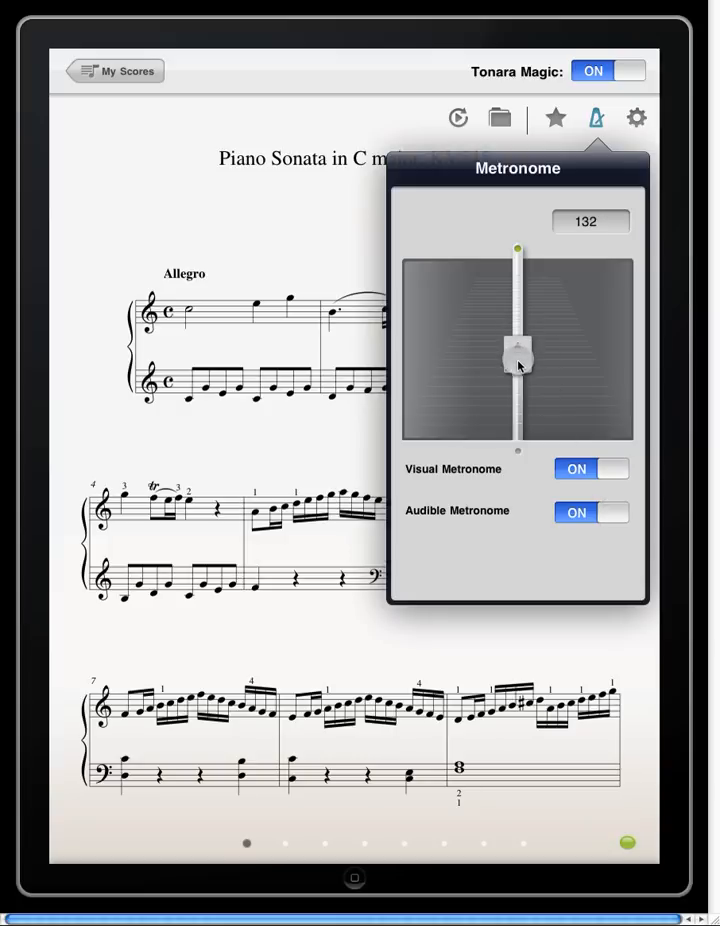
left_click_drag(518, 368, 518, 360)
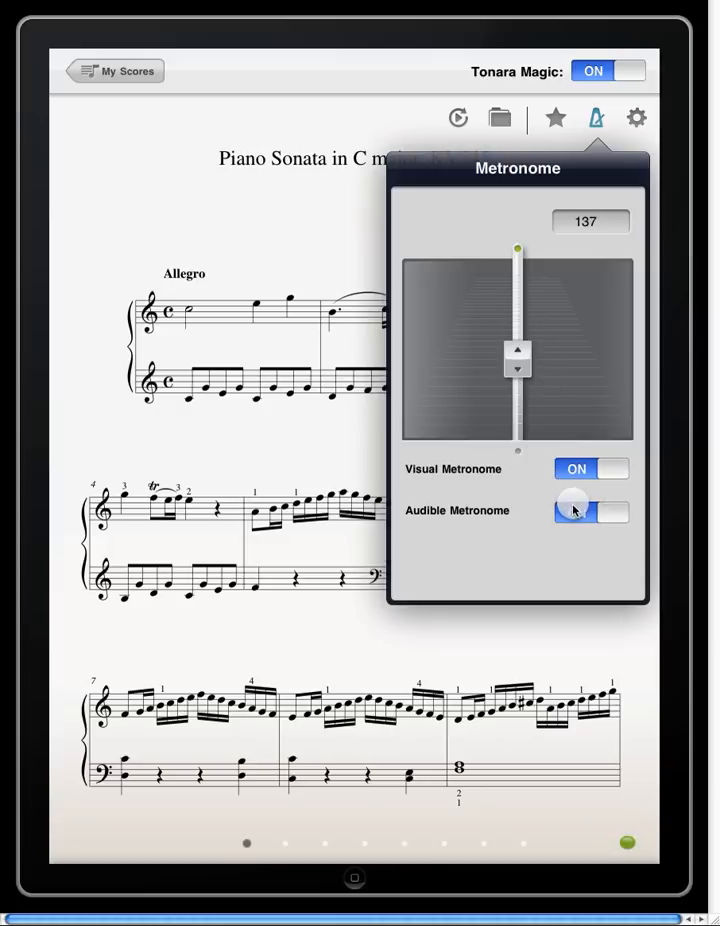
left_click(590, 512)
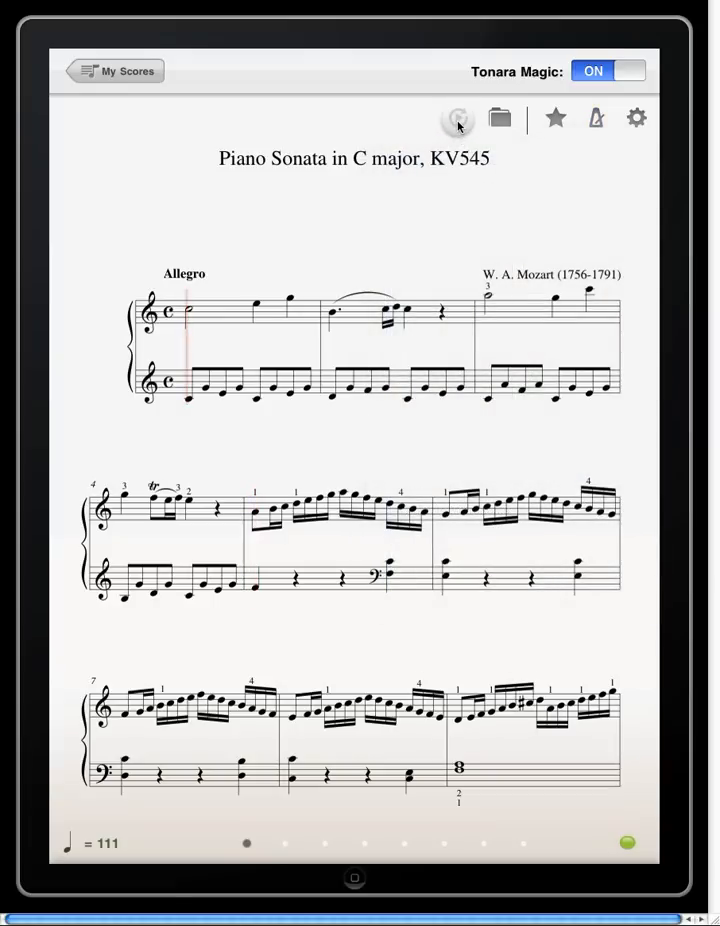
Replay the most recent KV545 practice session over the score
left_click(456, 118)
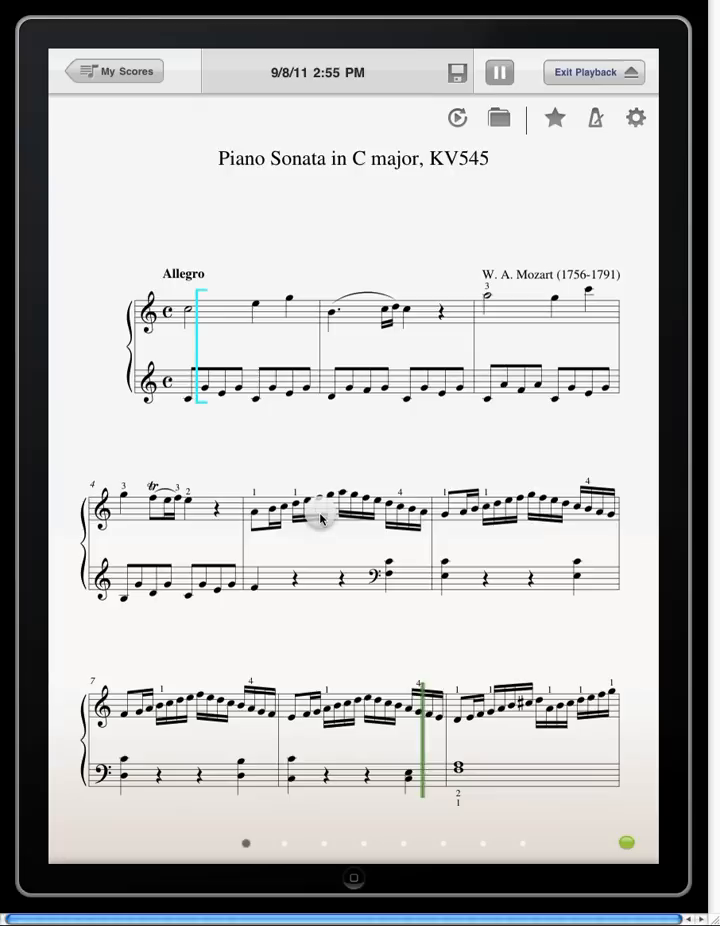
Save the replayed session as a recording named 'My Awesome Recording'
left_click(500, 72)
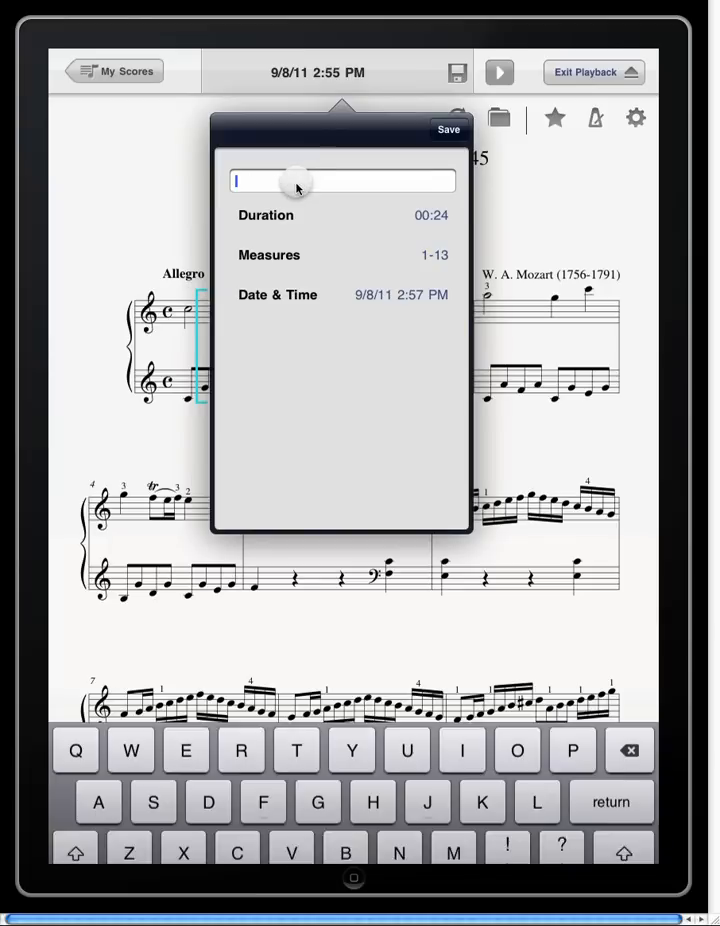
type("My")
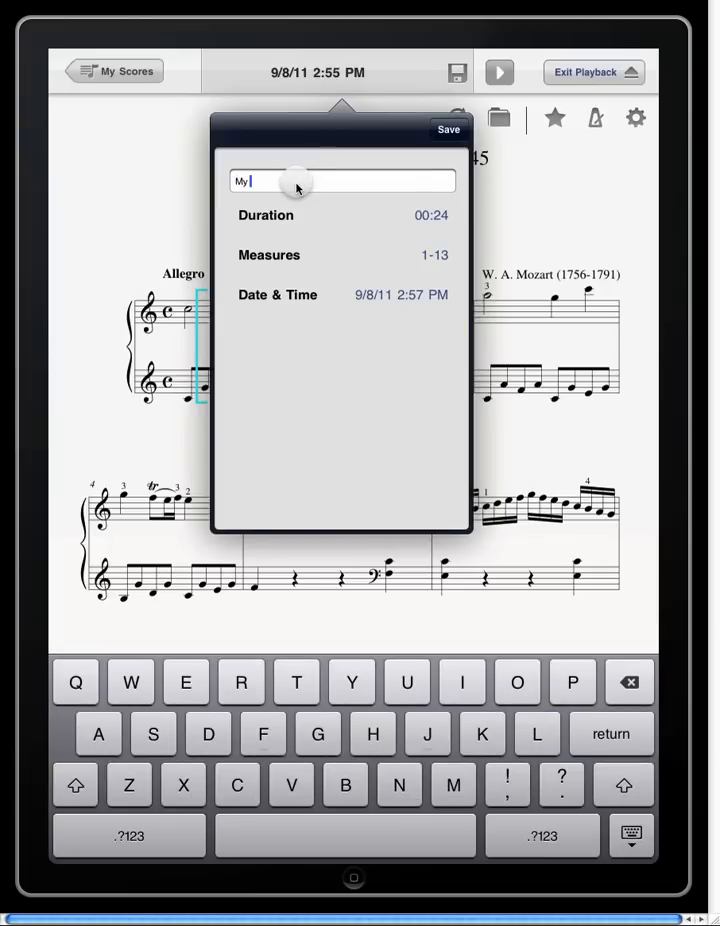
type("Awesome")
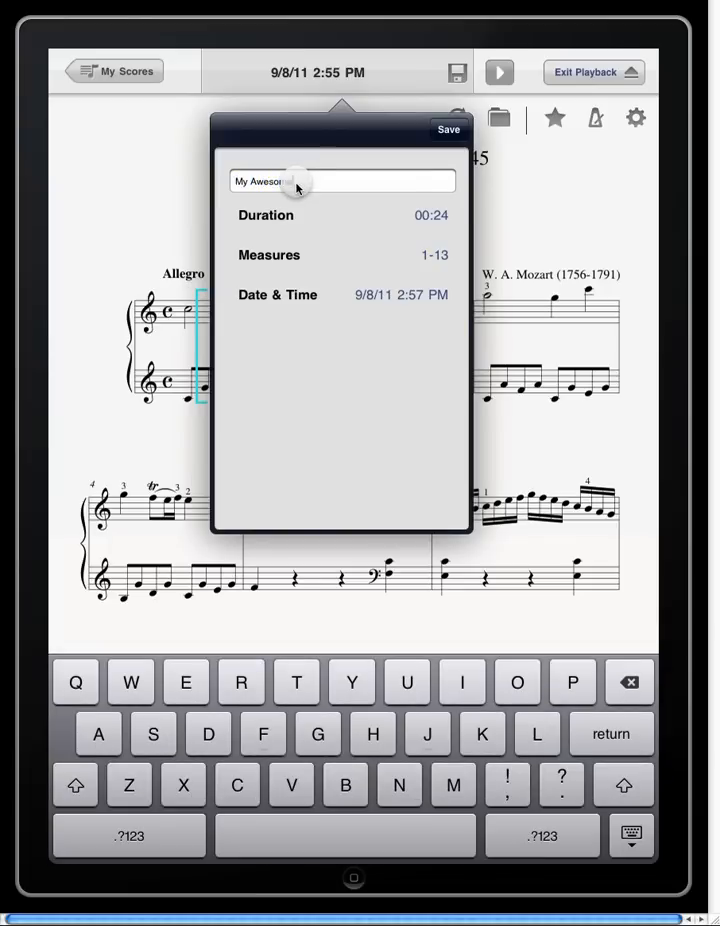
type("Recording")
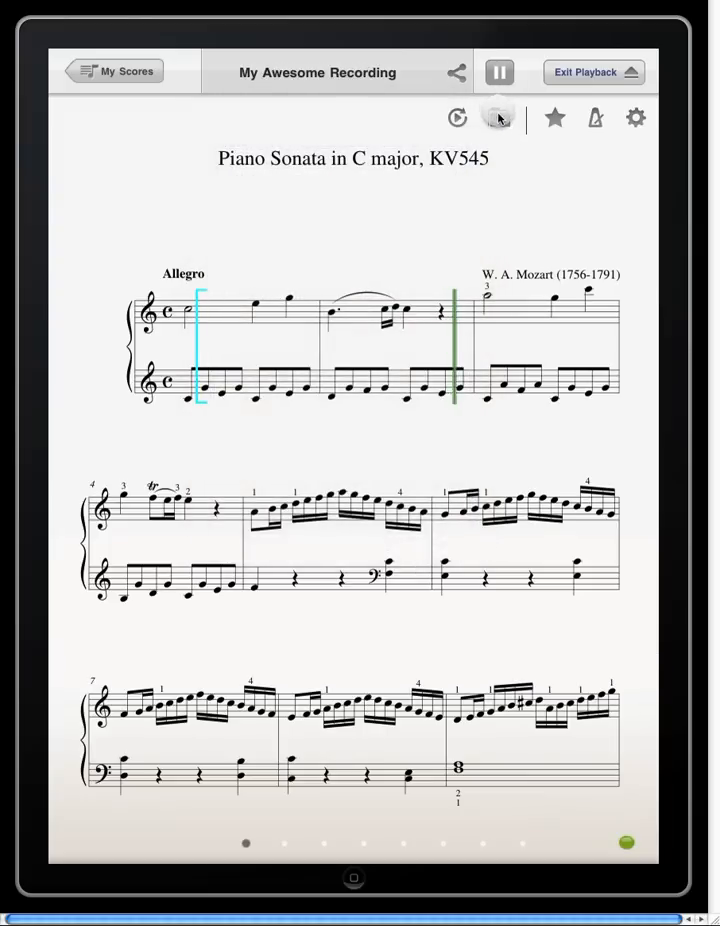
In My Recordings, delete the 2:50 PM session and share My Awesome Recording
left_click(498, 116)
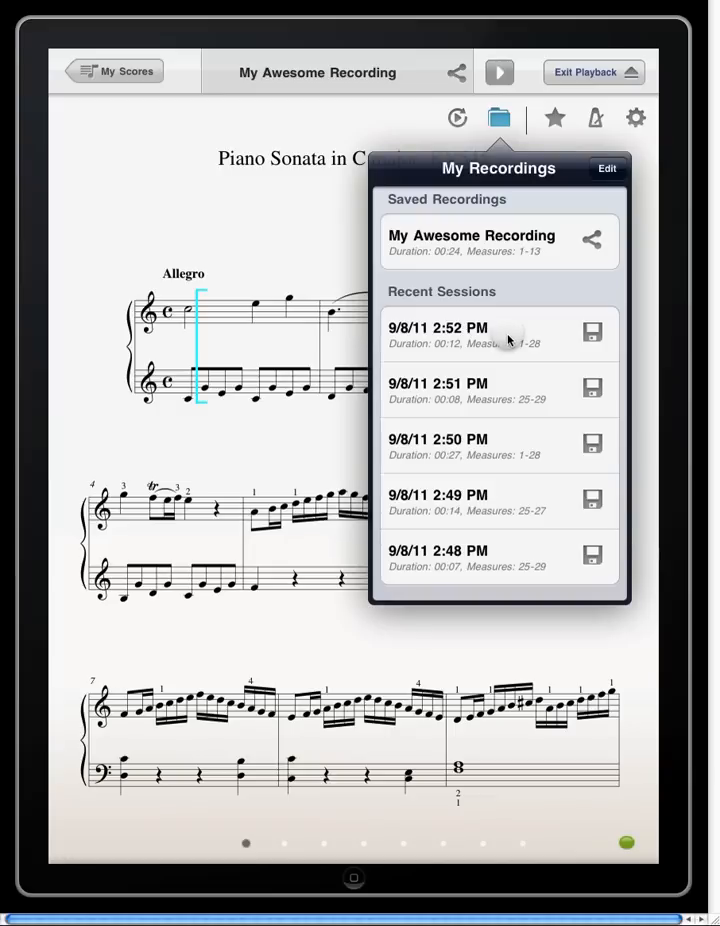
mouse_move(510, 438)
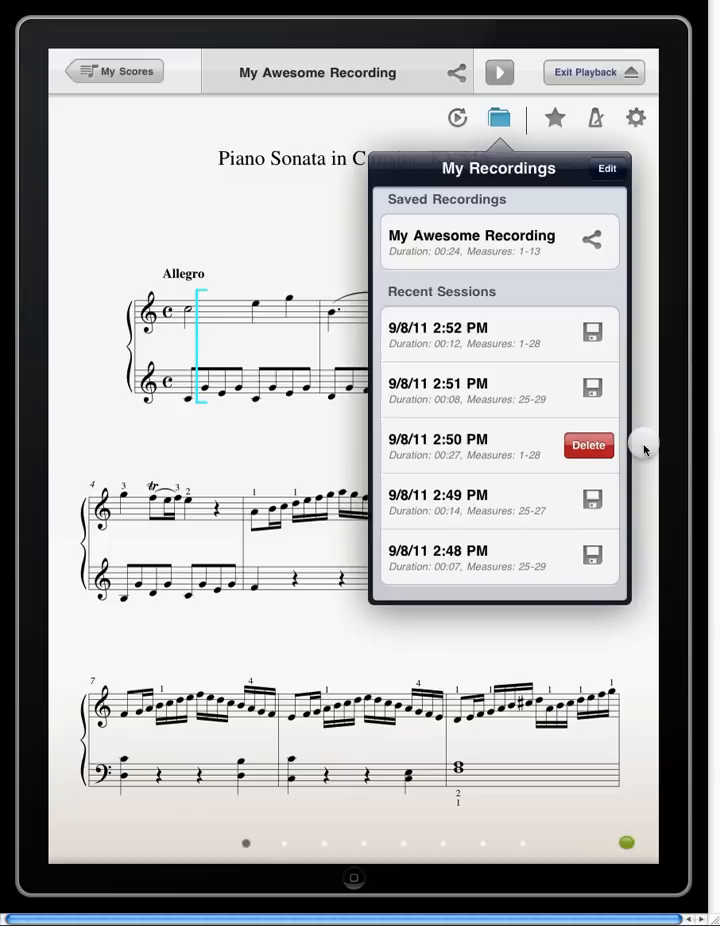
left_click(588, 444)
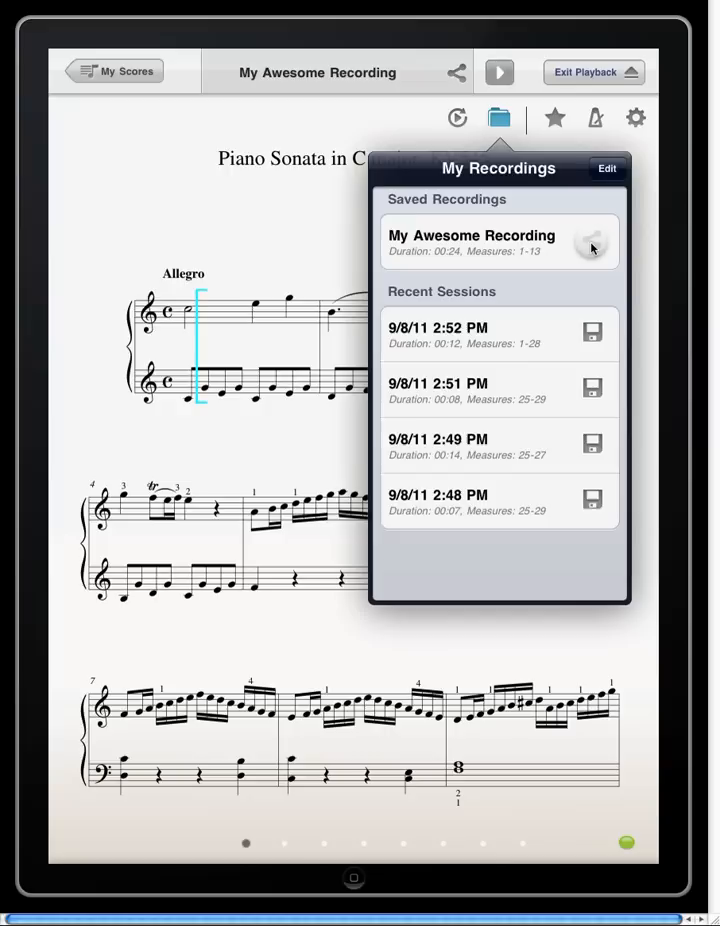
left_click(592, 244)
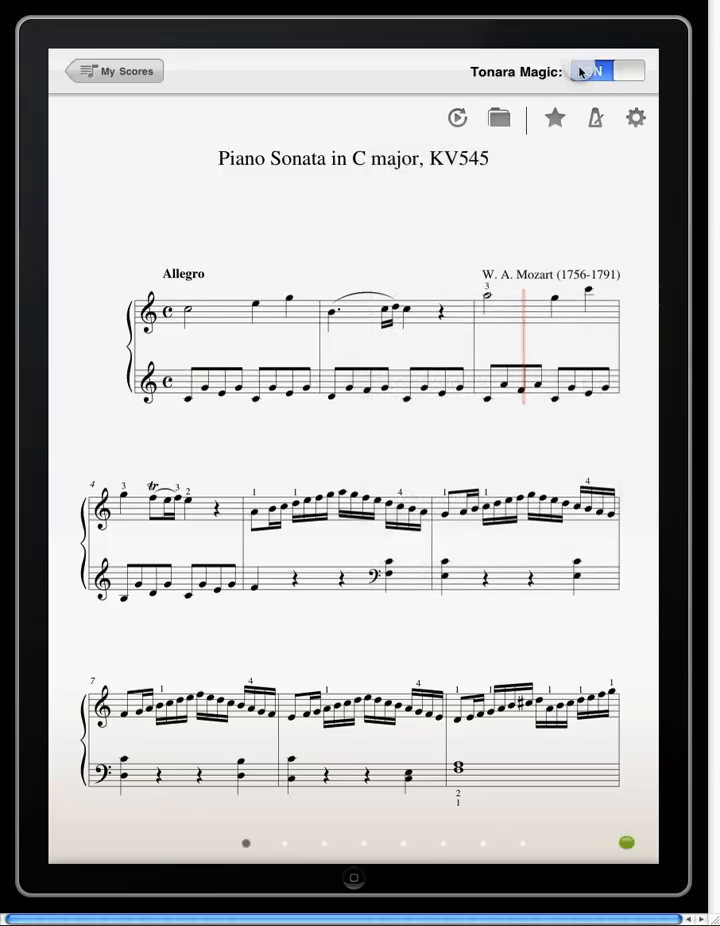
Toggle Tonara Magic on and then off on the KV545 score
left_click(608, 72)
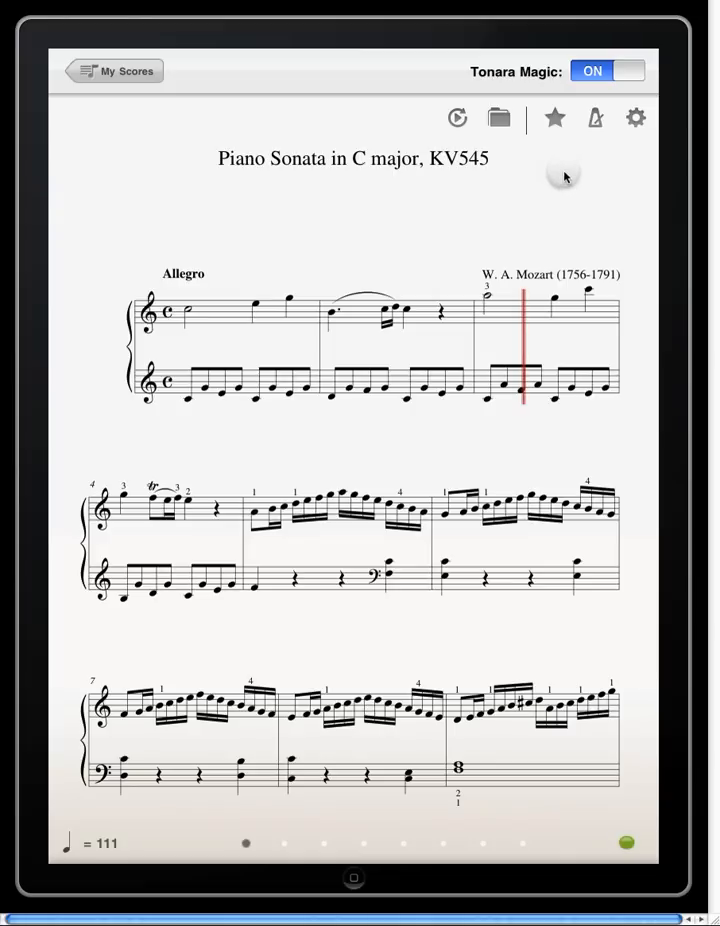
left_click(608, 70)
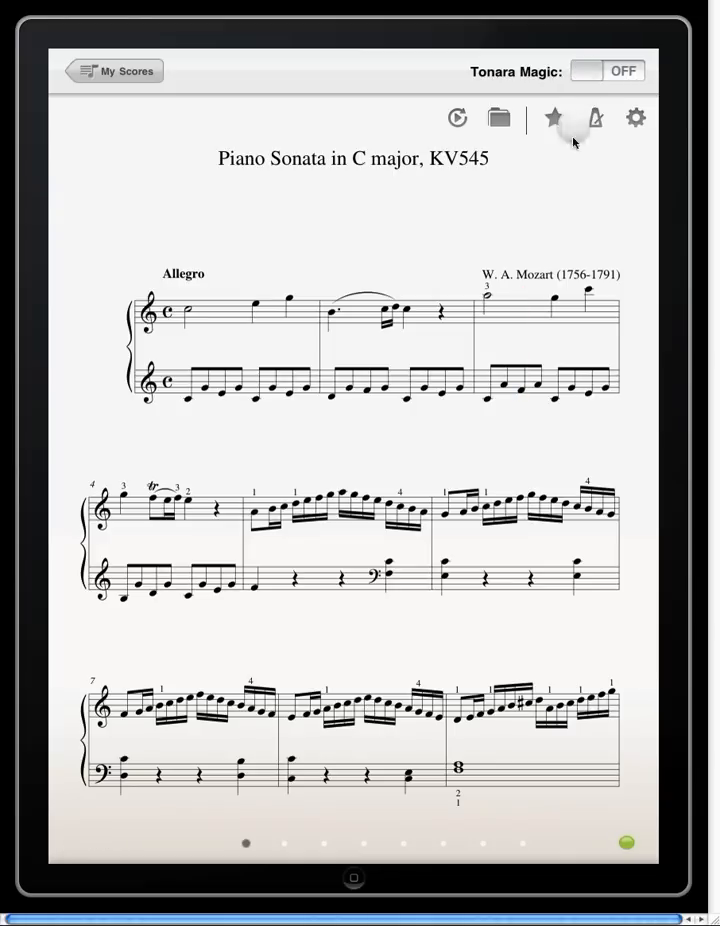
mouse_move(516, 572)
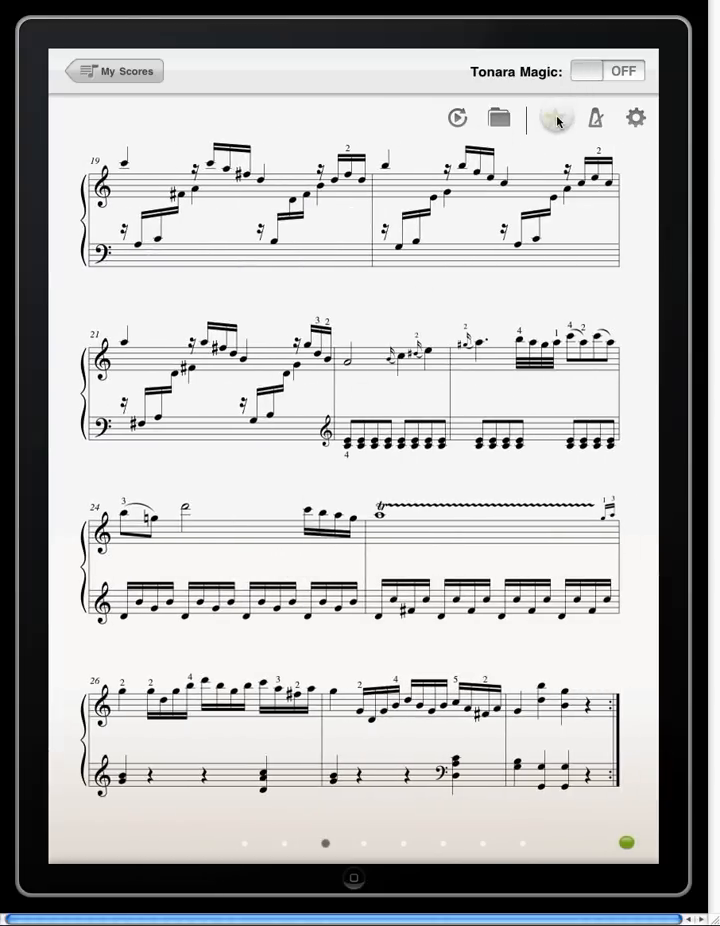
Return to My Scores and show only the Favorites: Gluck and Mozart pieces
left_click(114, 72)
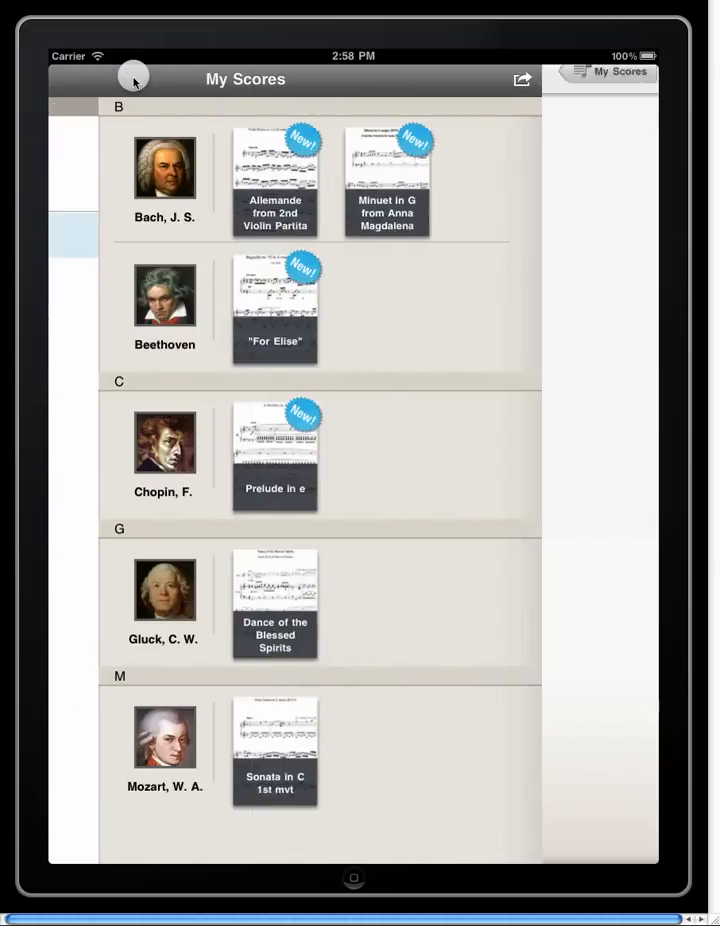
left_click(132, 80)
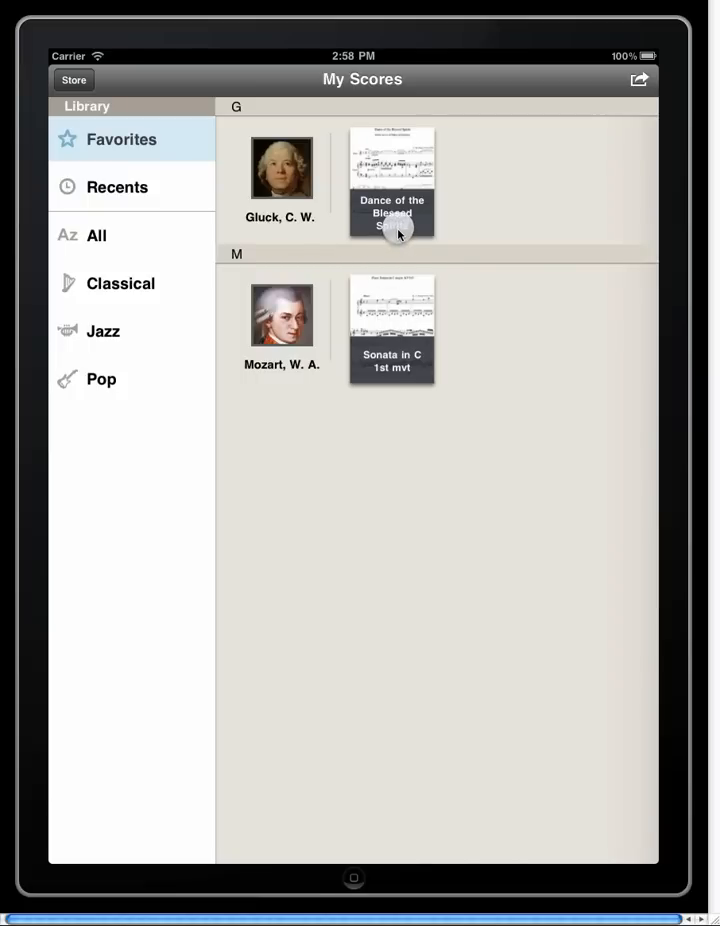
Open Gluck's Dance of the Blessed Spirits for flute and piano, viewing the flute part
left_click(390, 160)
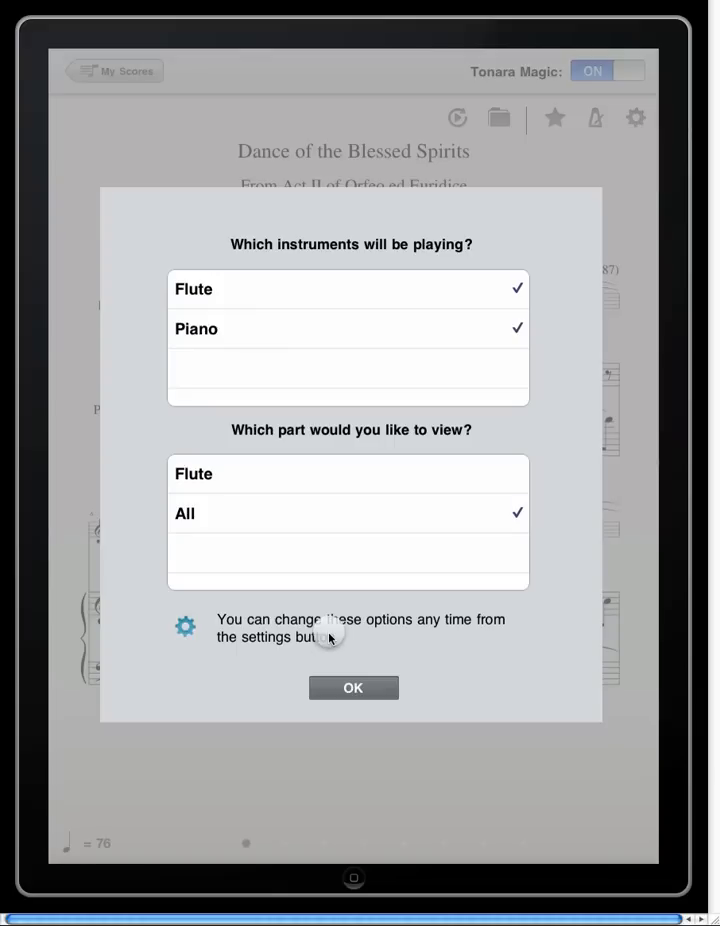
mouse_move(356, 624)
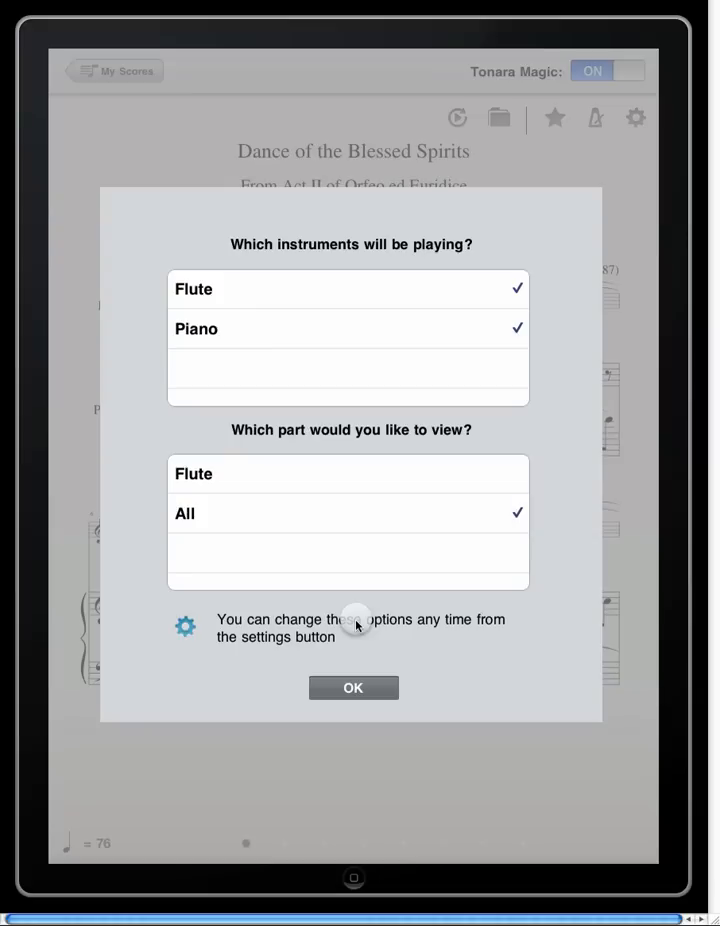
mouse_move(410, 378)
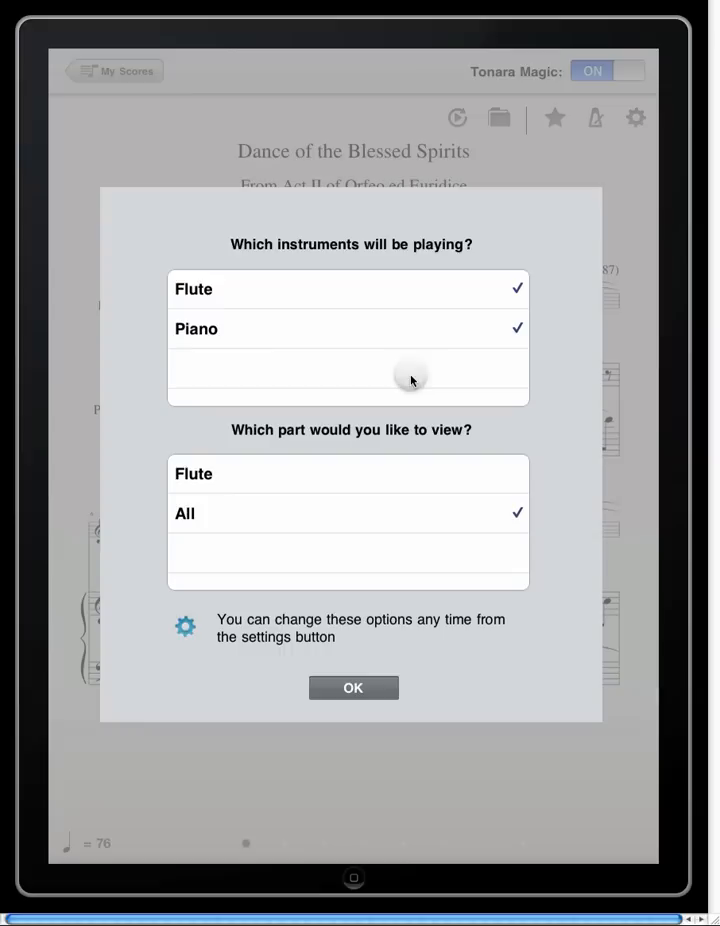
mouse_move(436, 324)
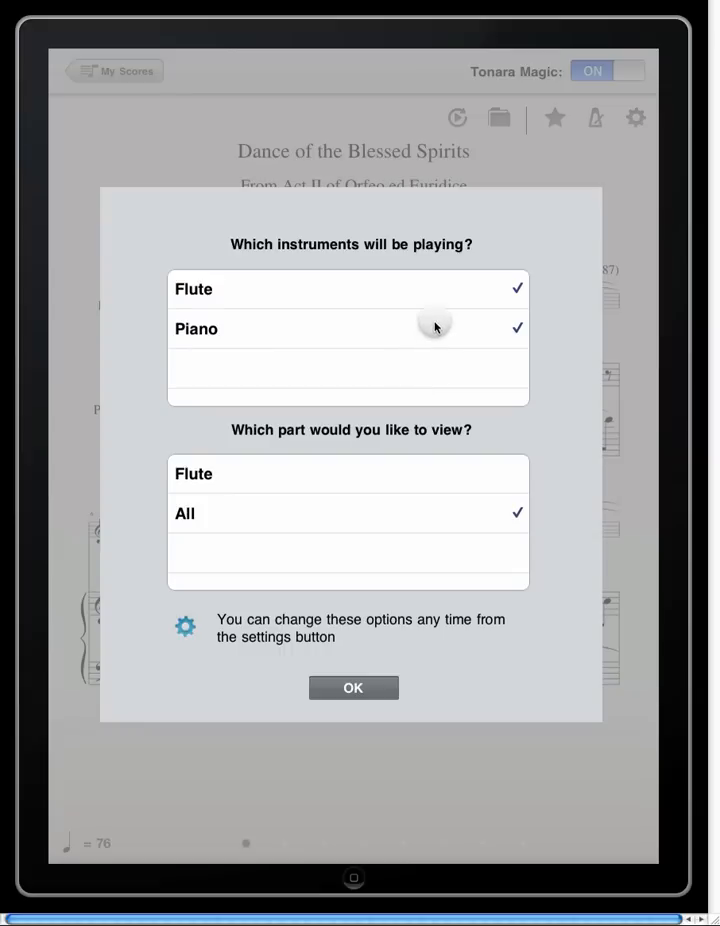
mouse_move(470, 352)
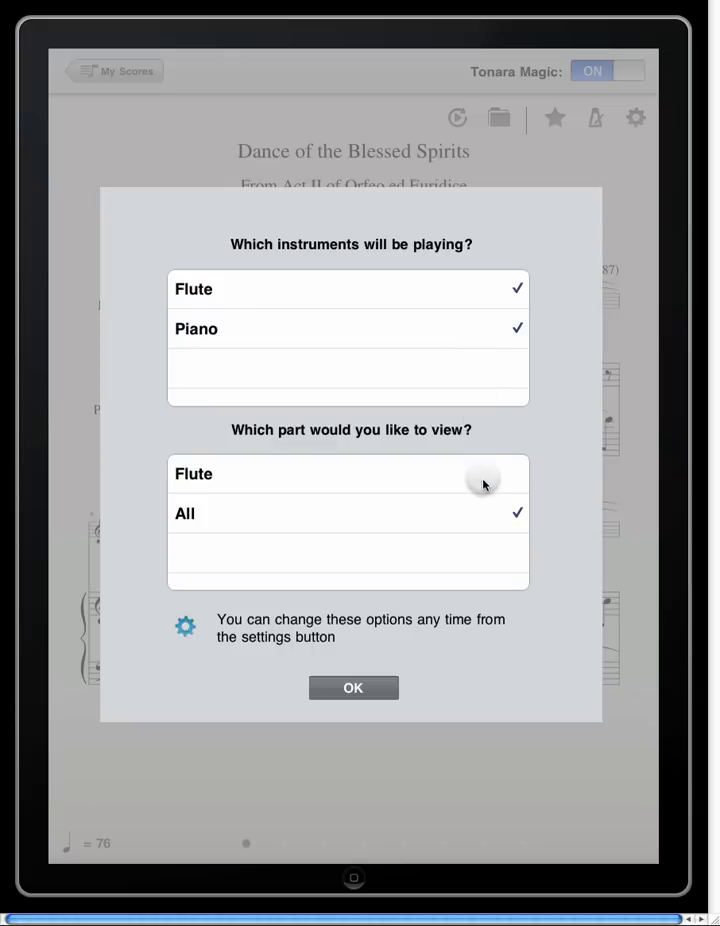
left_click(194, 474)
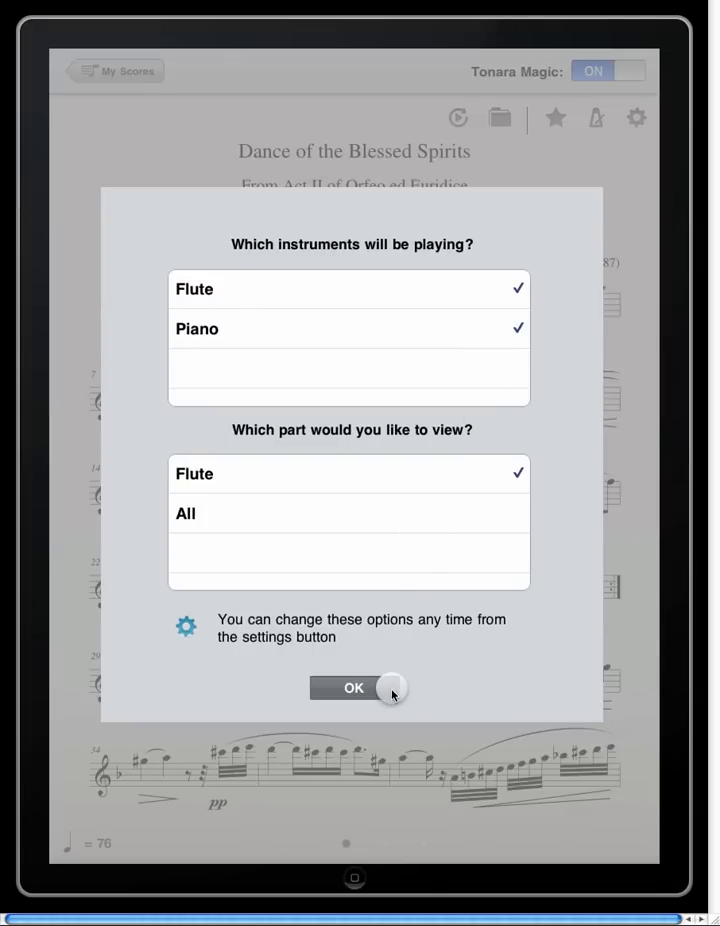
Confirm the flute-only part view and bring up the score's flute and piano settings
left_click(352, 688)
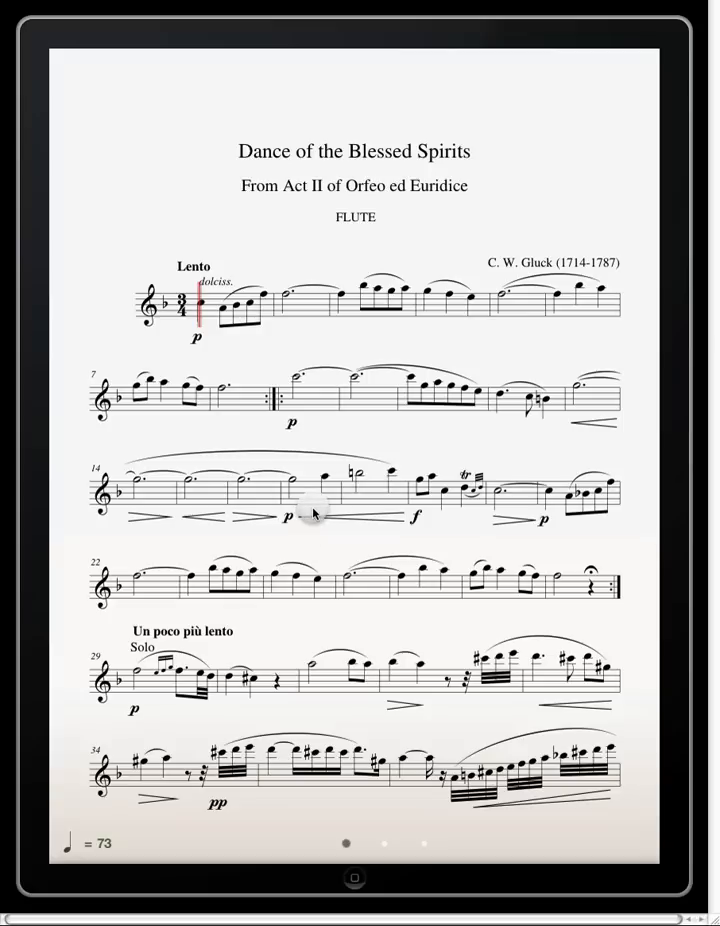
mouse_move(486, 228)
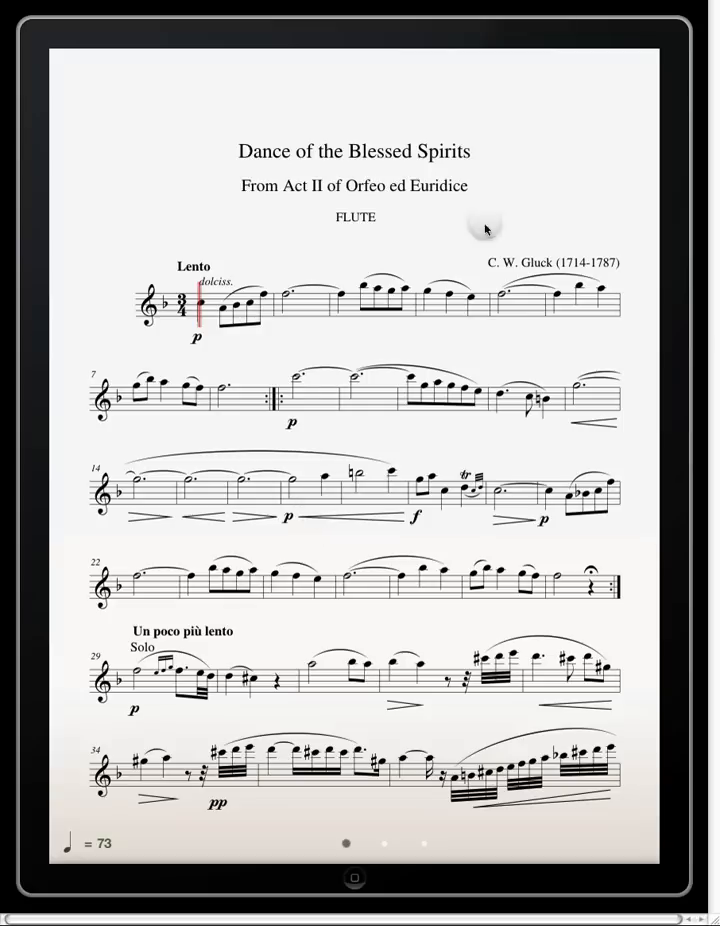
left_click(636, 116)
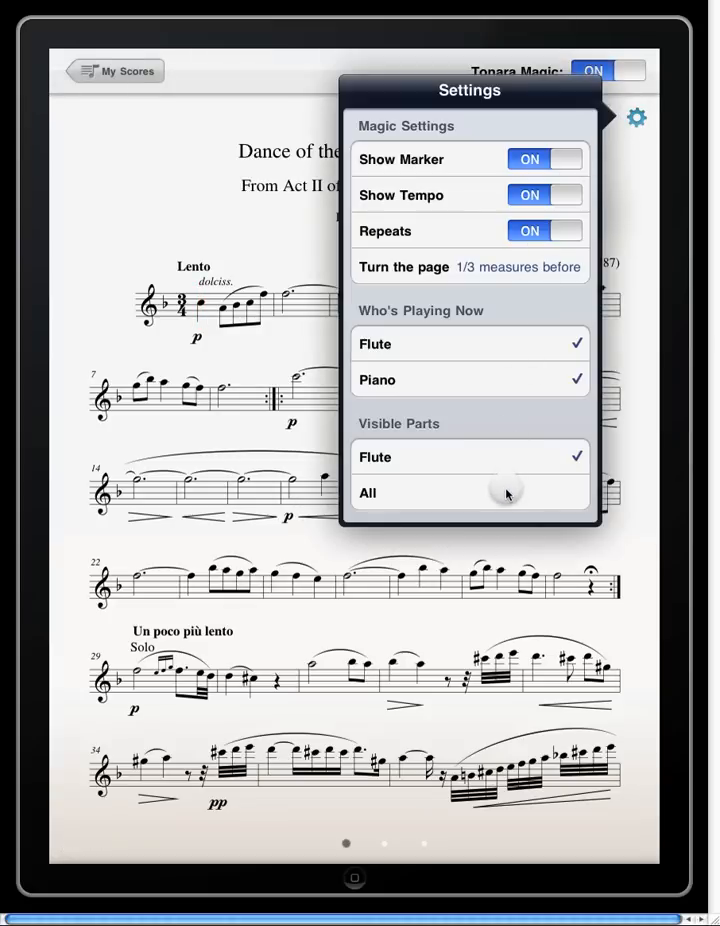
Show all parts (flute and piano) of the Gluck score, then return to My Scores for the Store
left_click(470, 492)
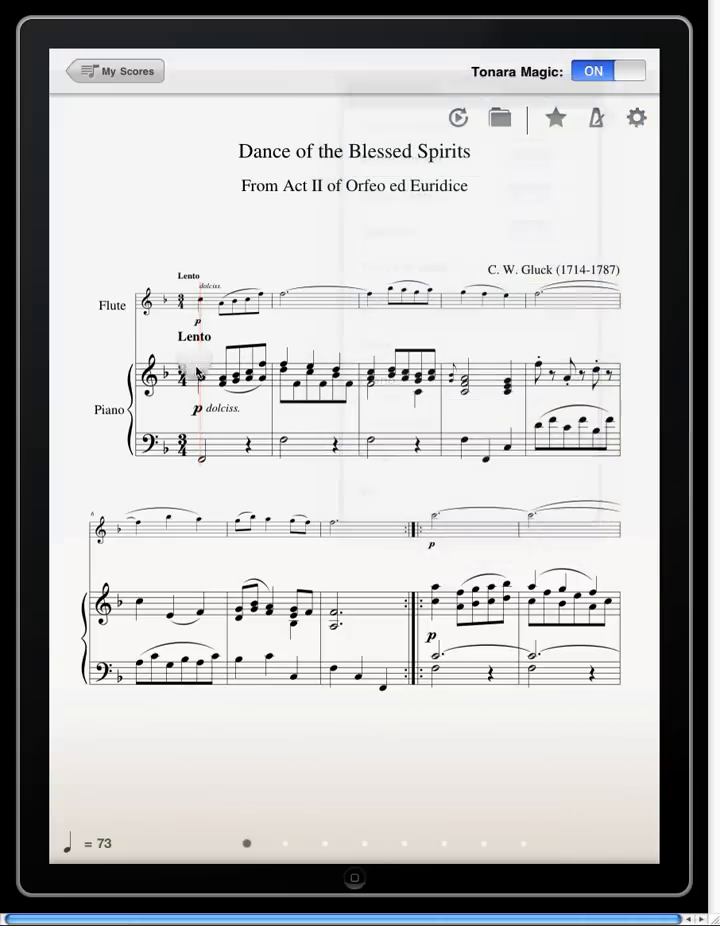
left_click(456, 116)
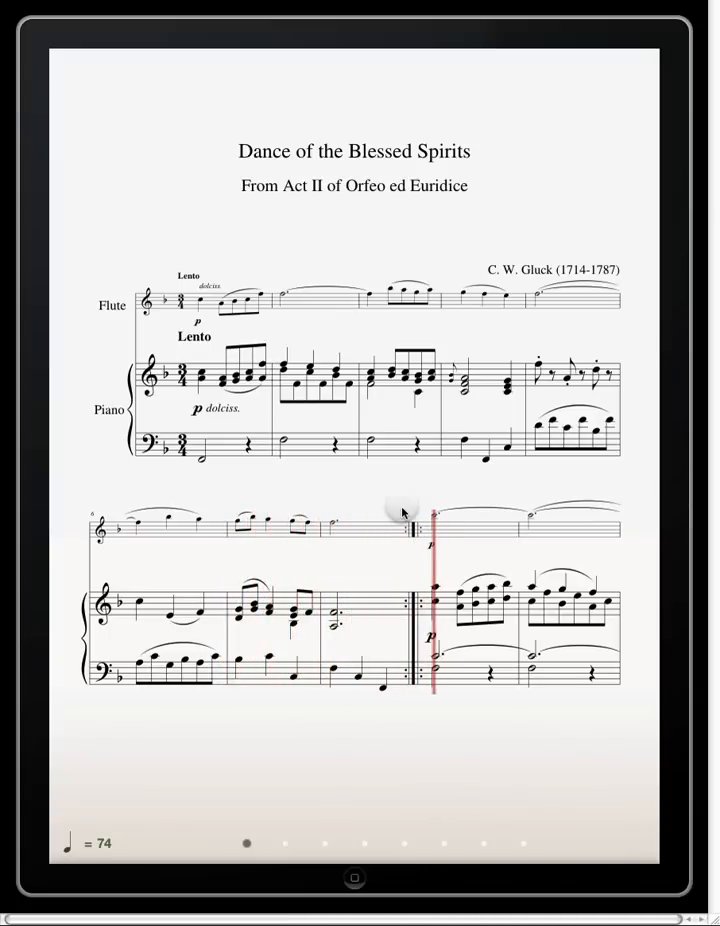
left_click(78, 80)
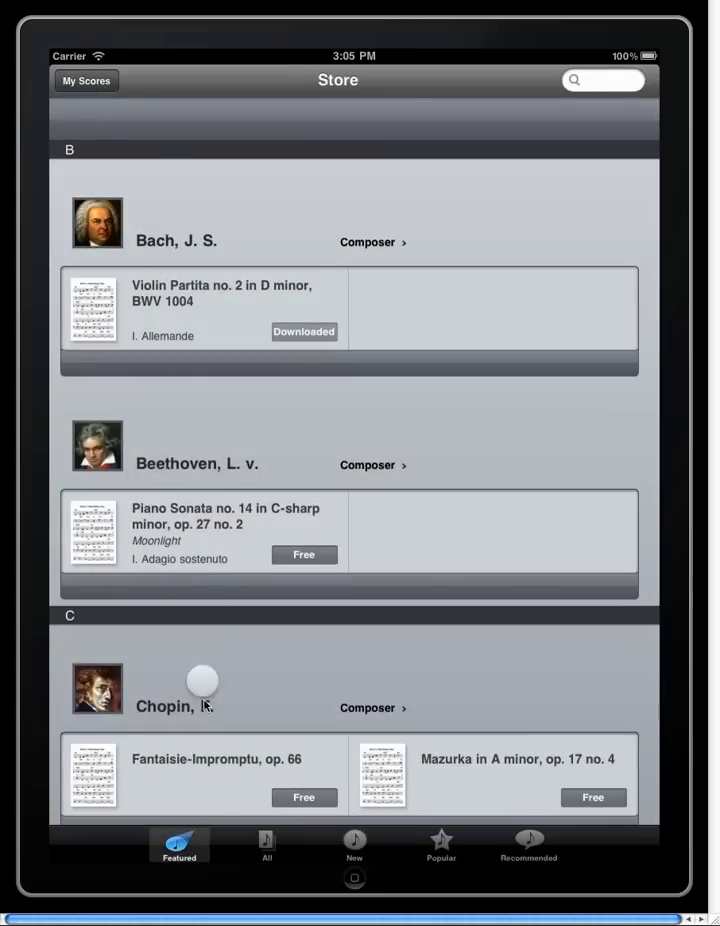
List all store scores and open Bach, J. S.'s composer page
left_click(266, 844)
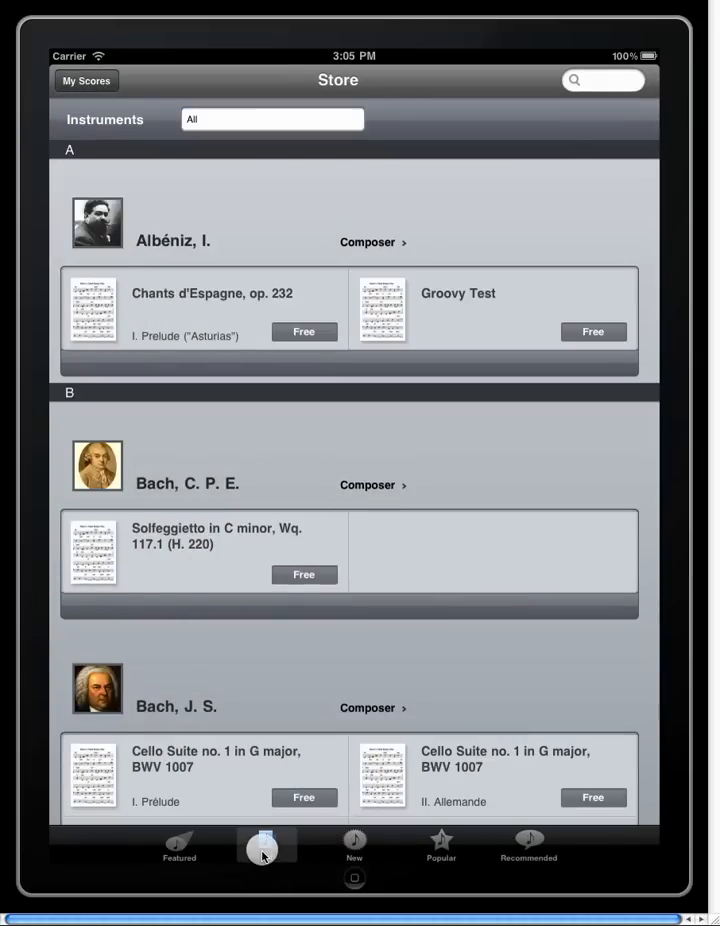
scroll("down", 3)
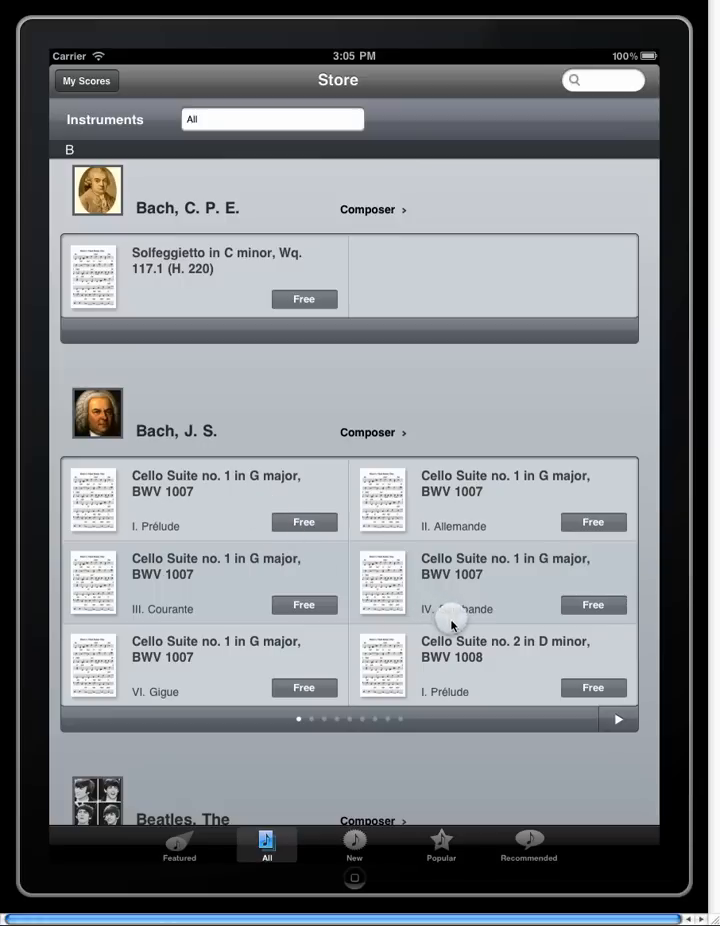
mouse_move(384, 490)
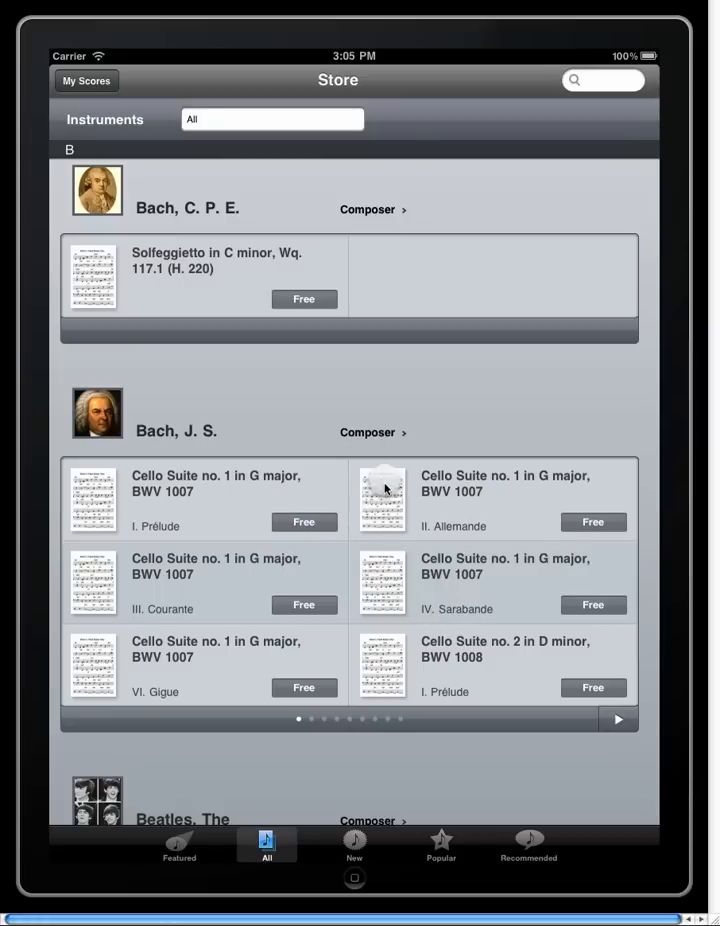
left_click(372, 432)
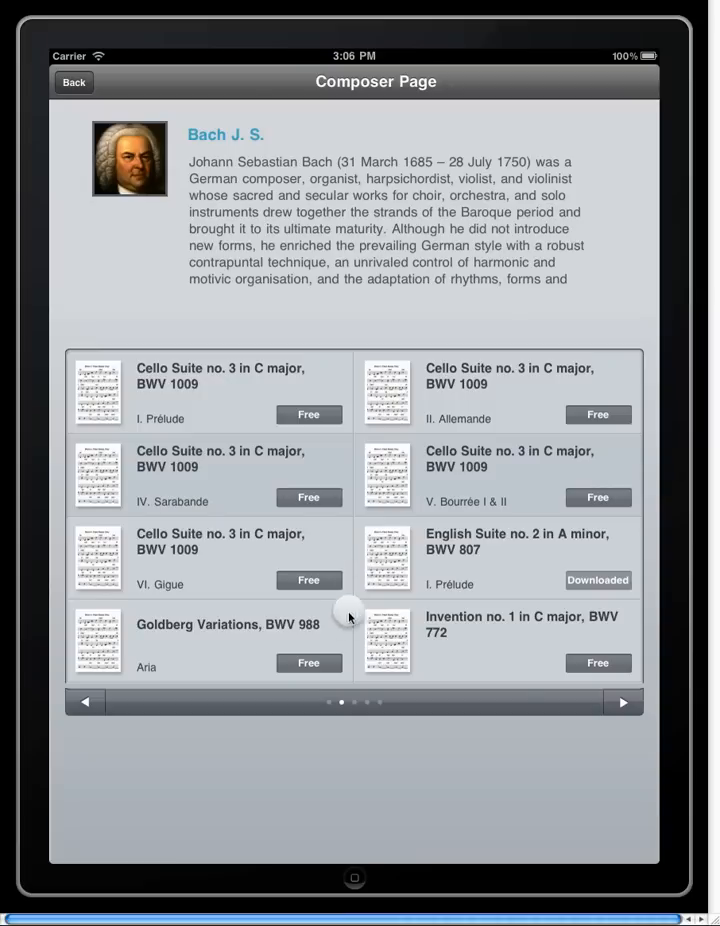
Download the free Goldberg Variations Aria, view it, and return to My Scores
left_click(308, 414)
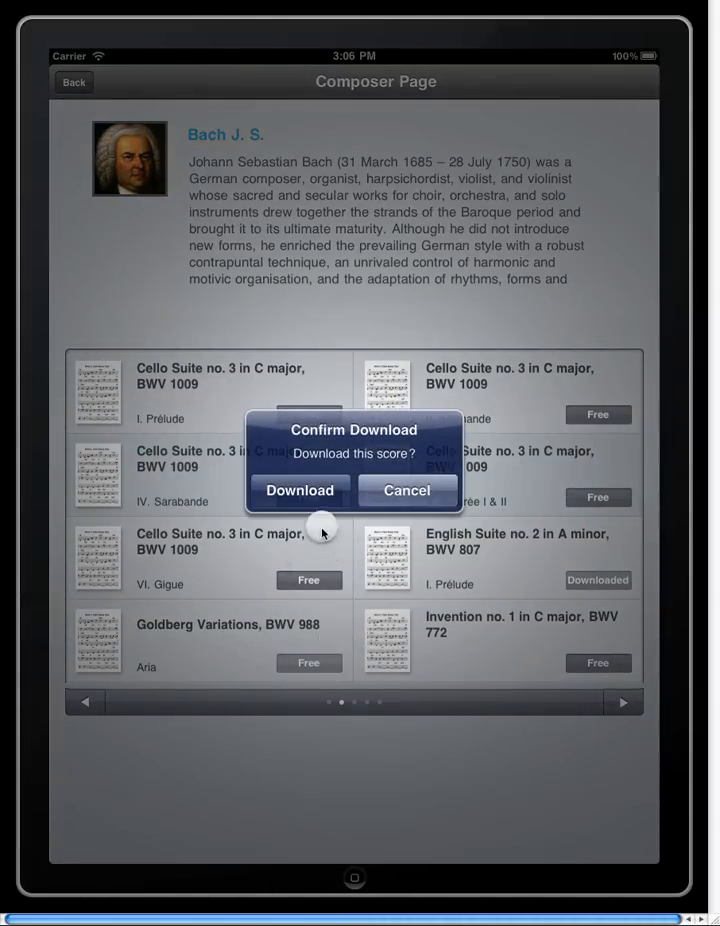
left_click(406, 490)
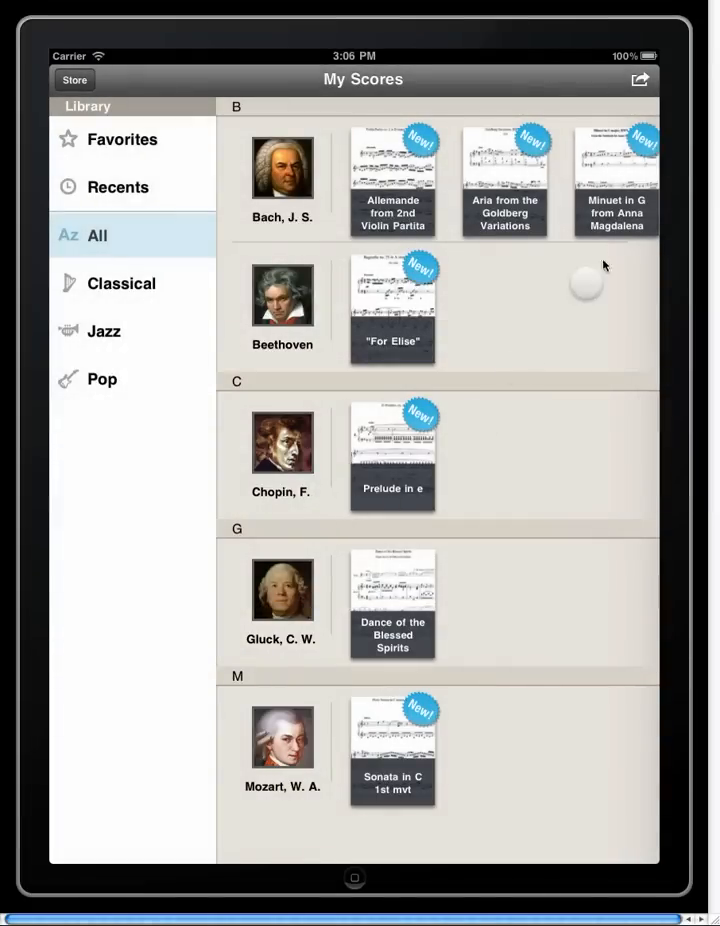
left_click(504, 180)
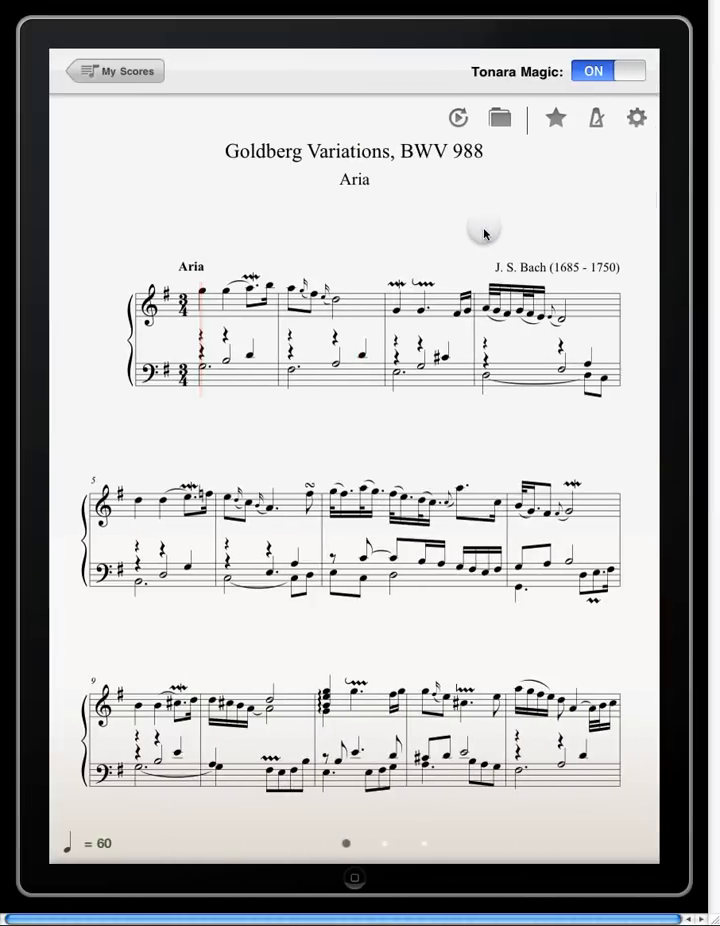
mouse_move(84, 56)
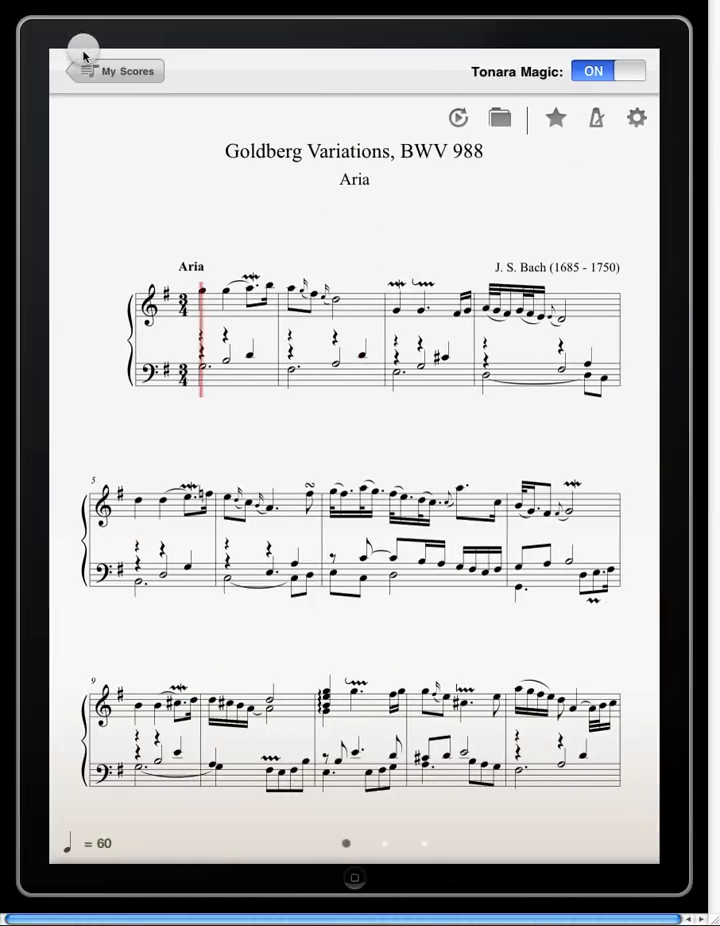
left_click(112, 70)
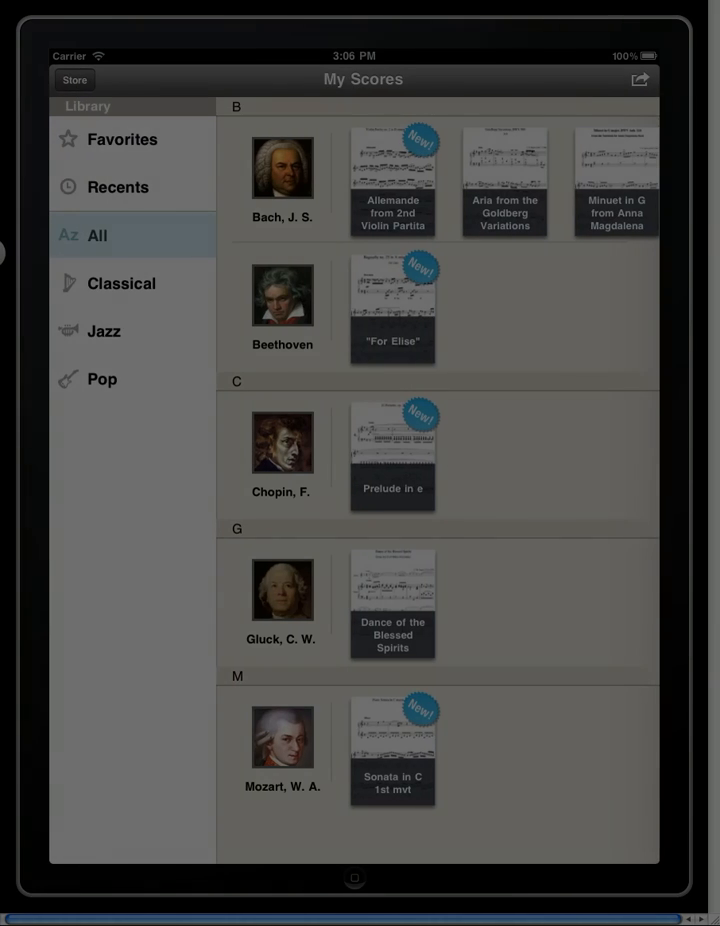